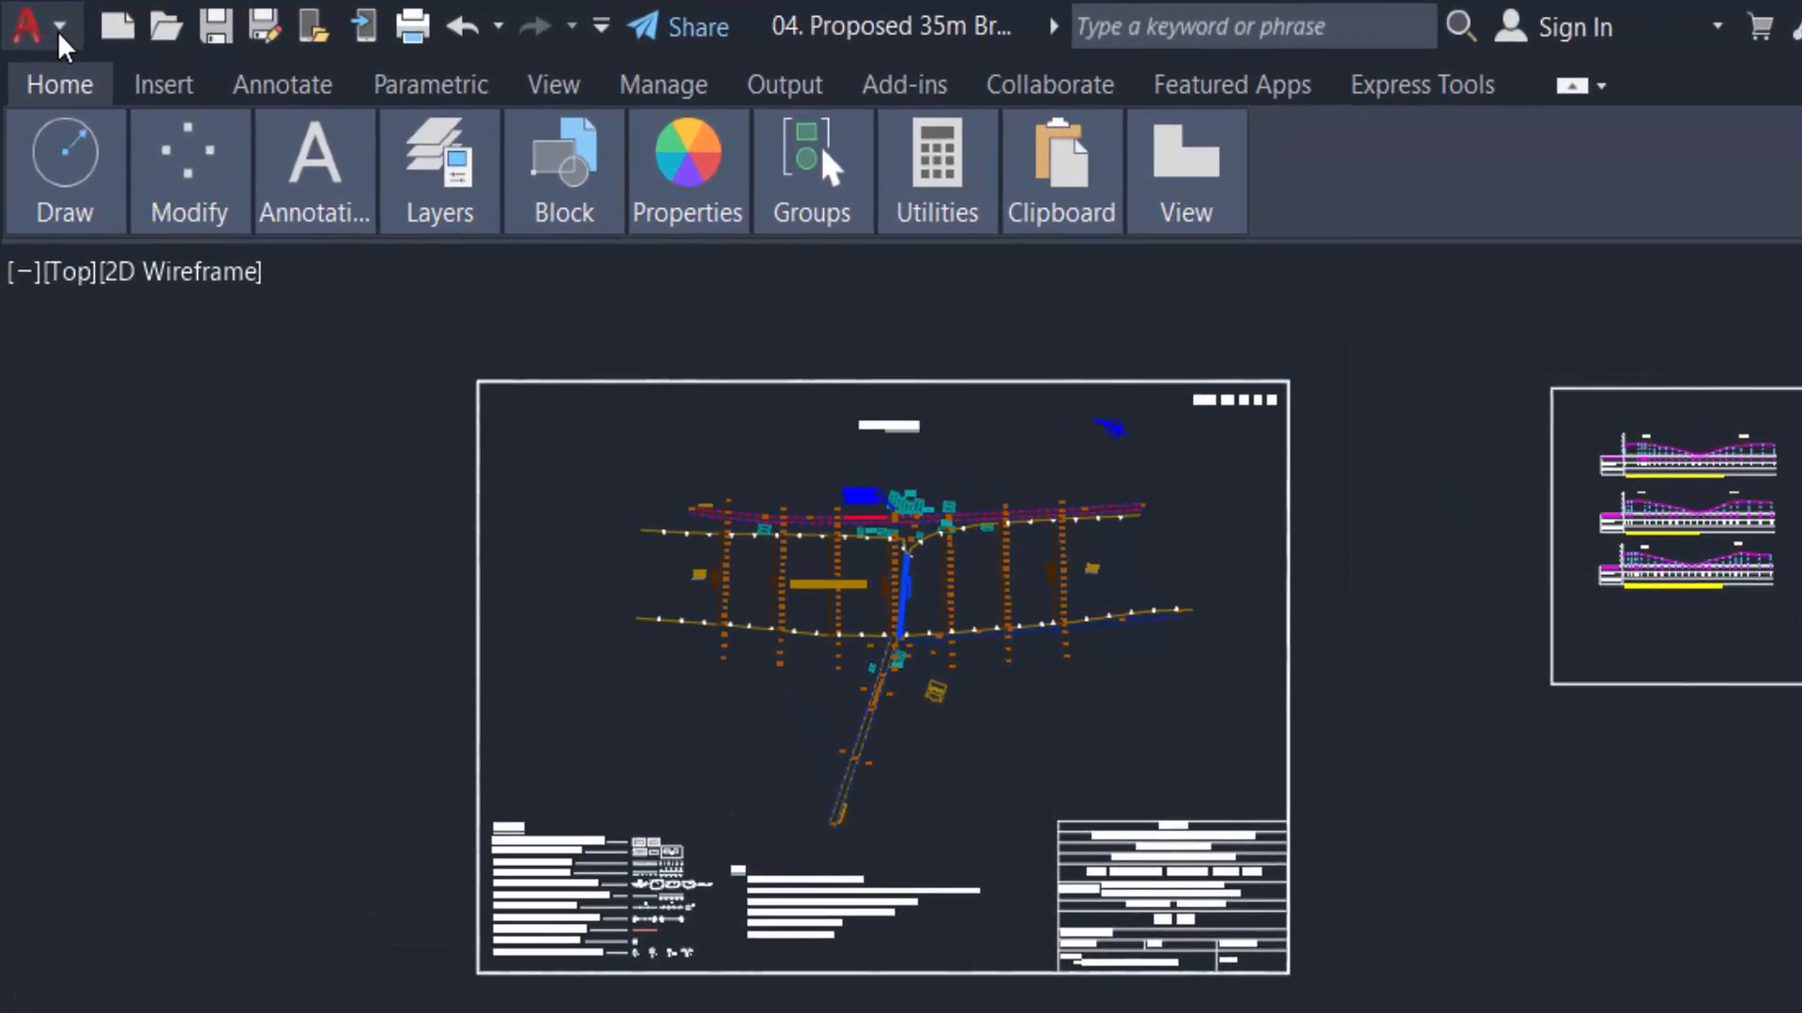
Start the Purge tool from the Application menu's Drawing Utilities.
click(28, 24)
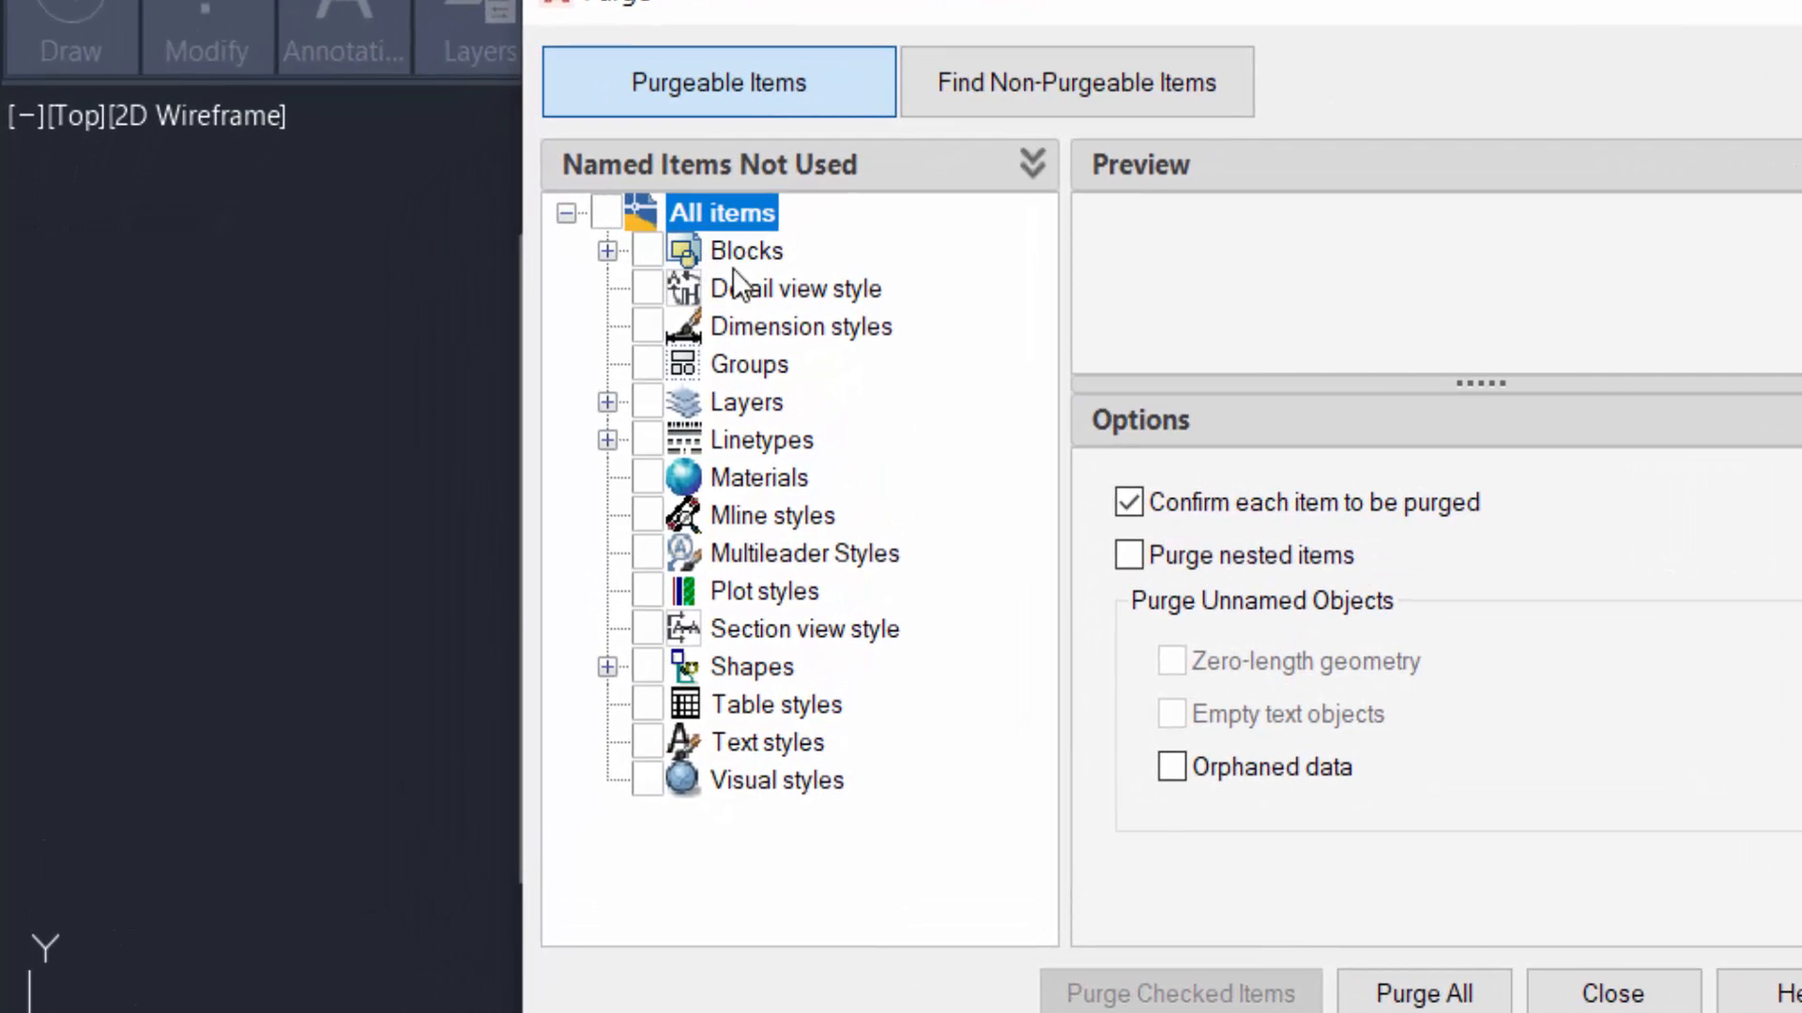
mouse_move(747, 362)
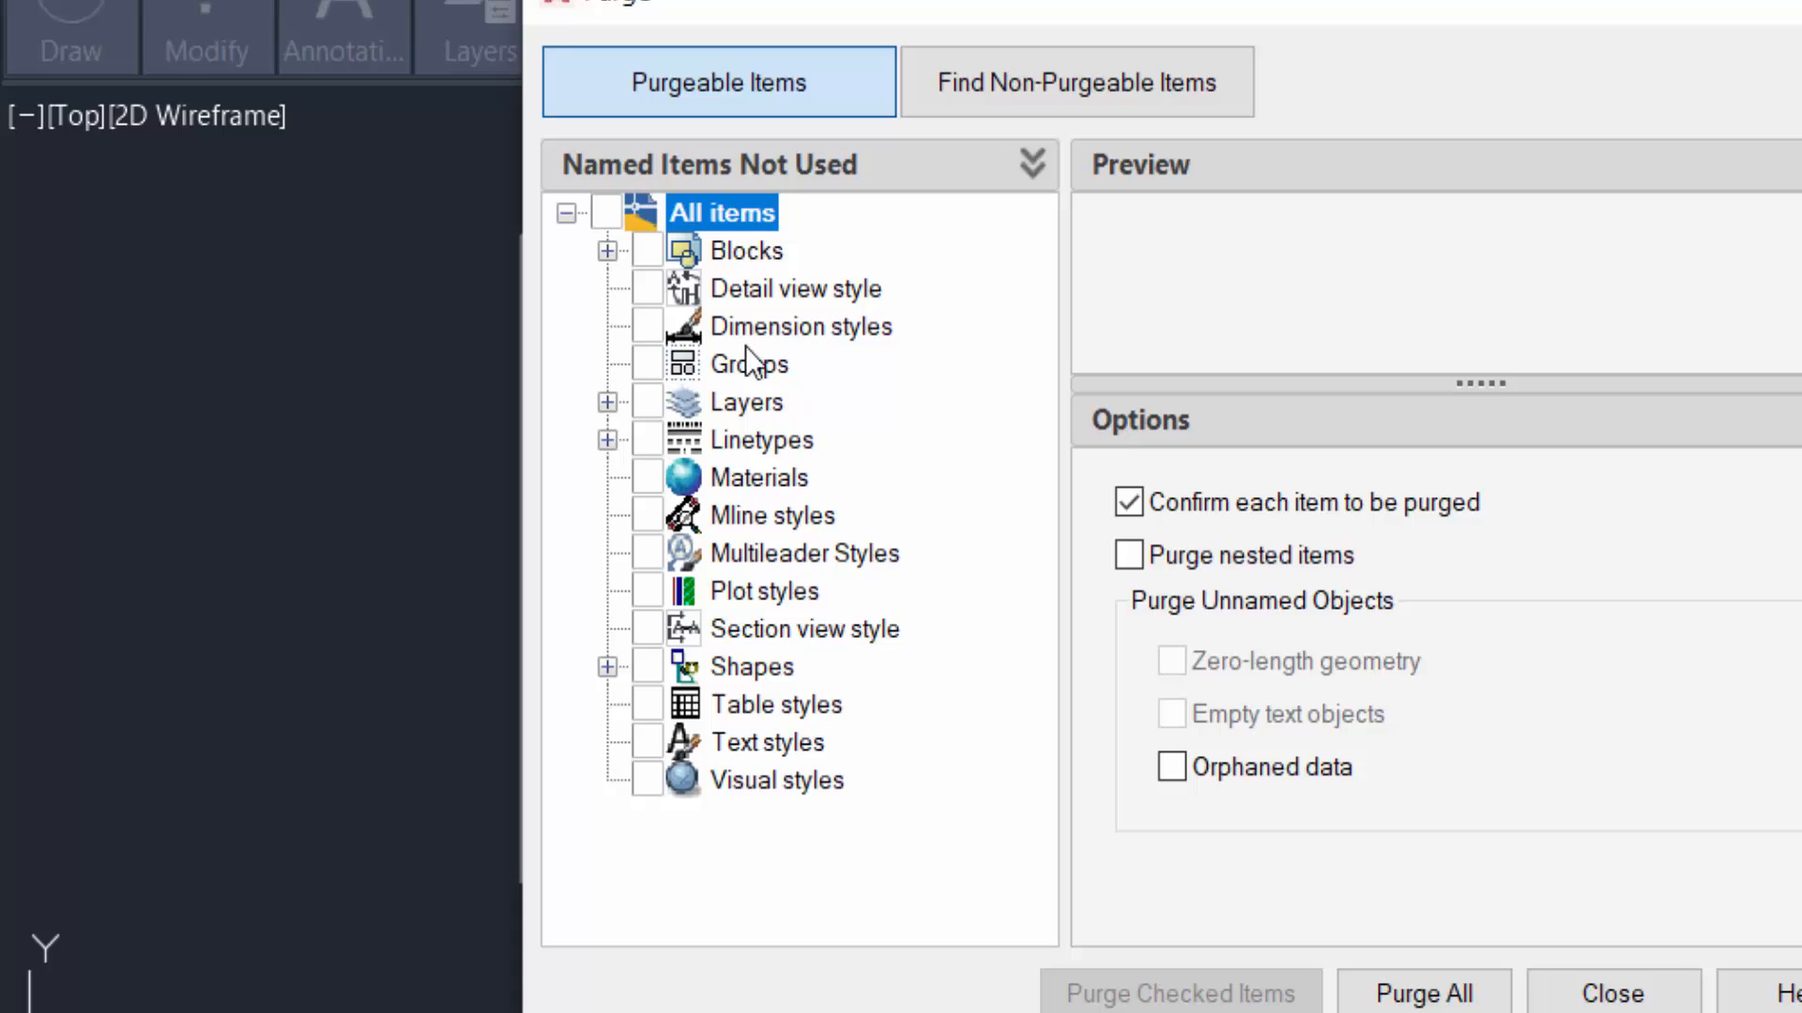
mouse_move(755, 484)
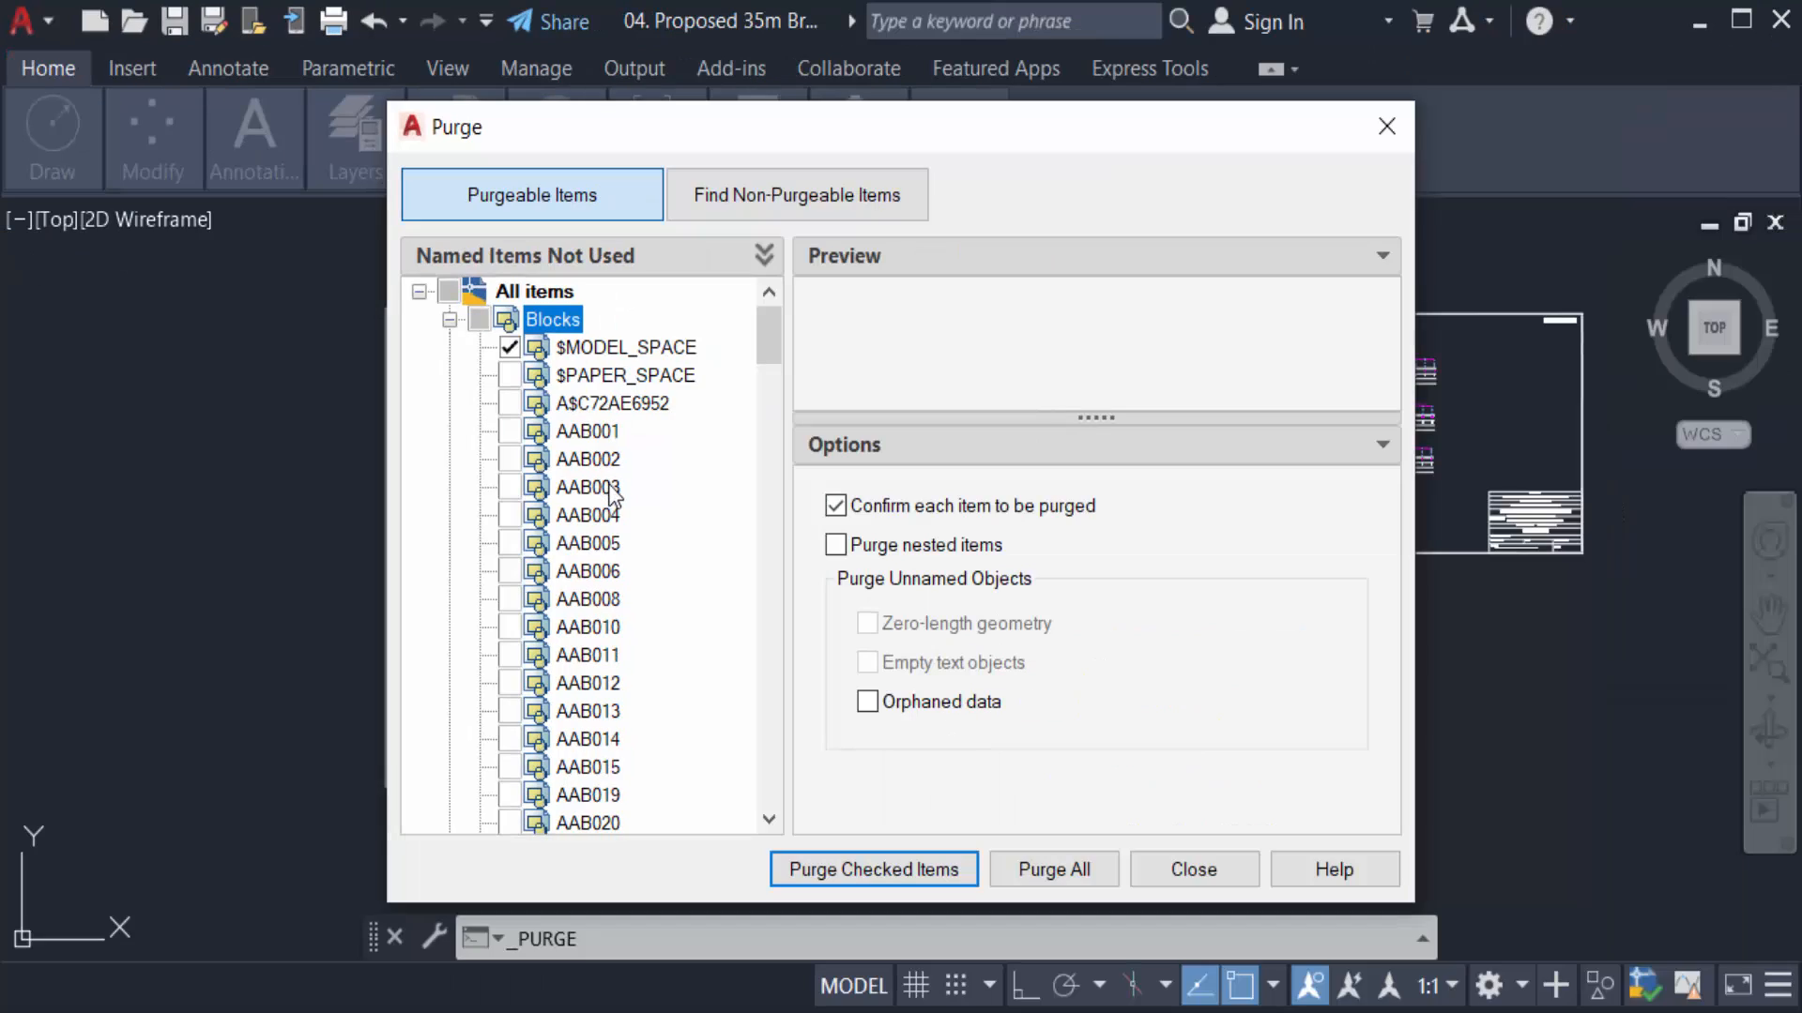
mouse_move(670, 481)
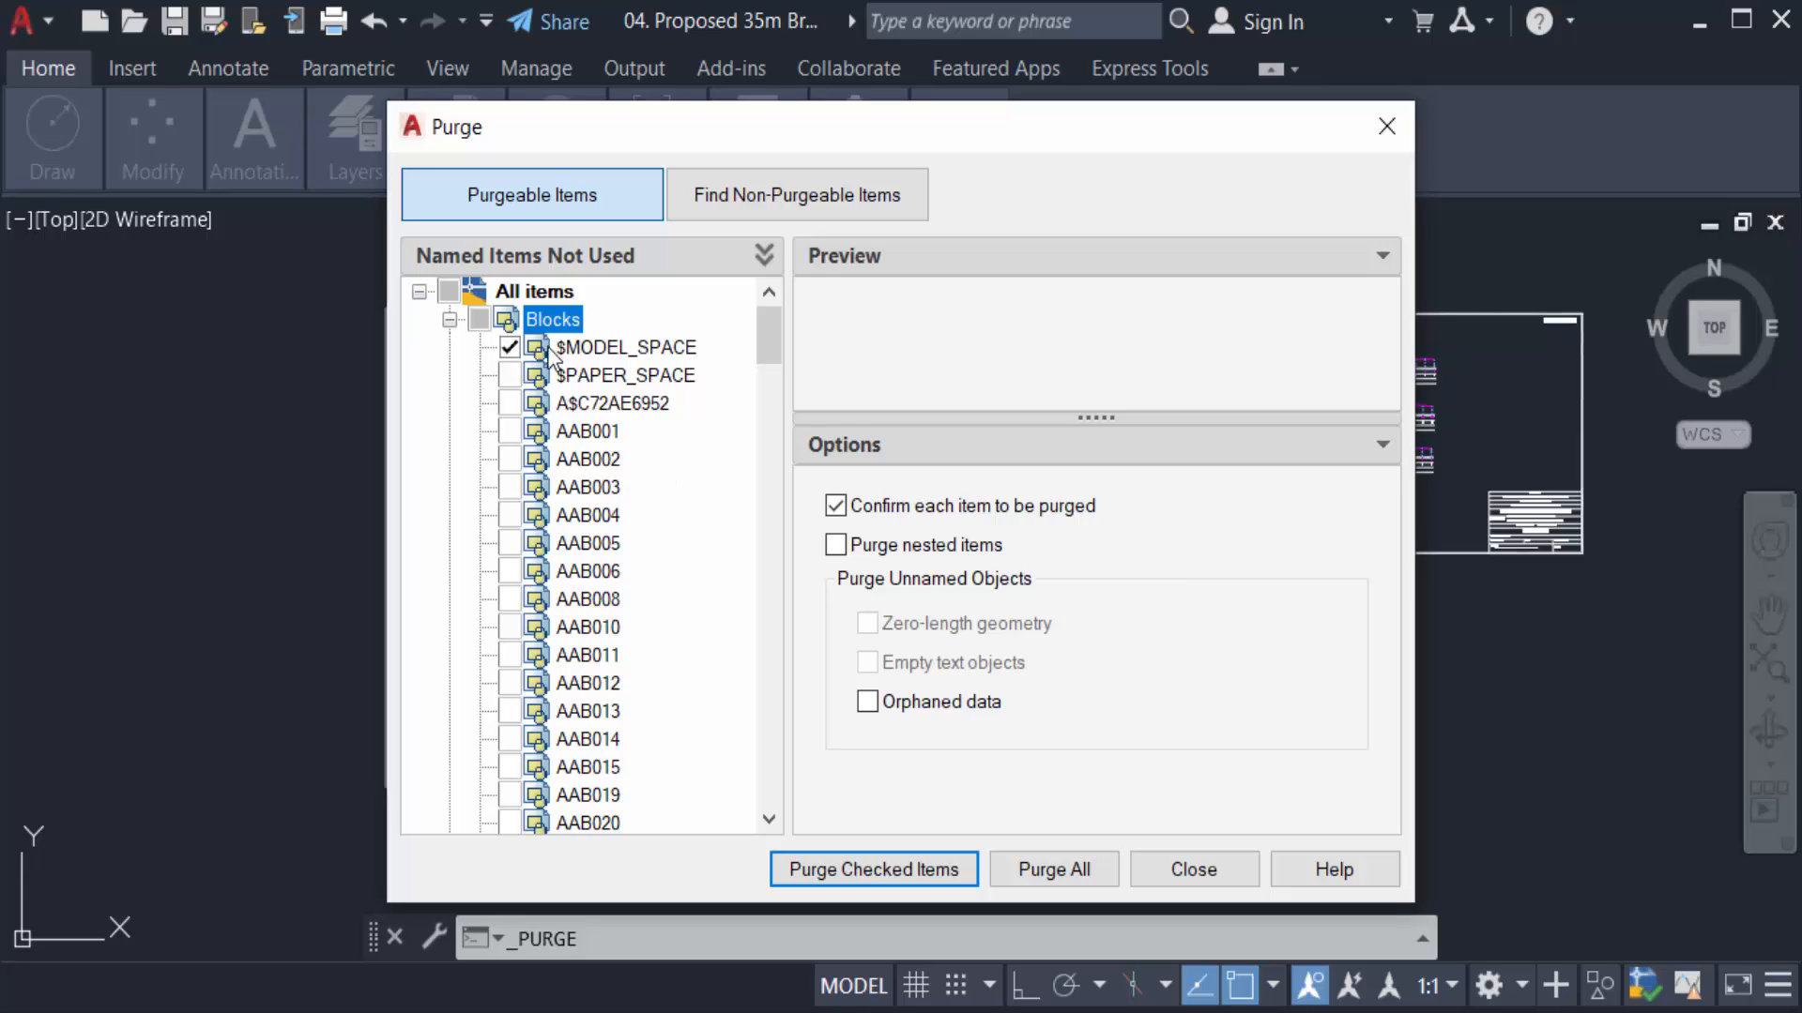
click(1051, 869)
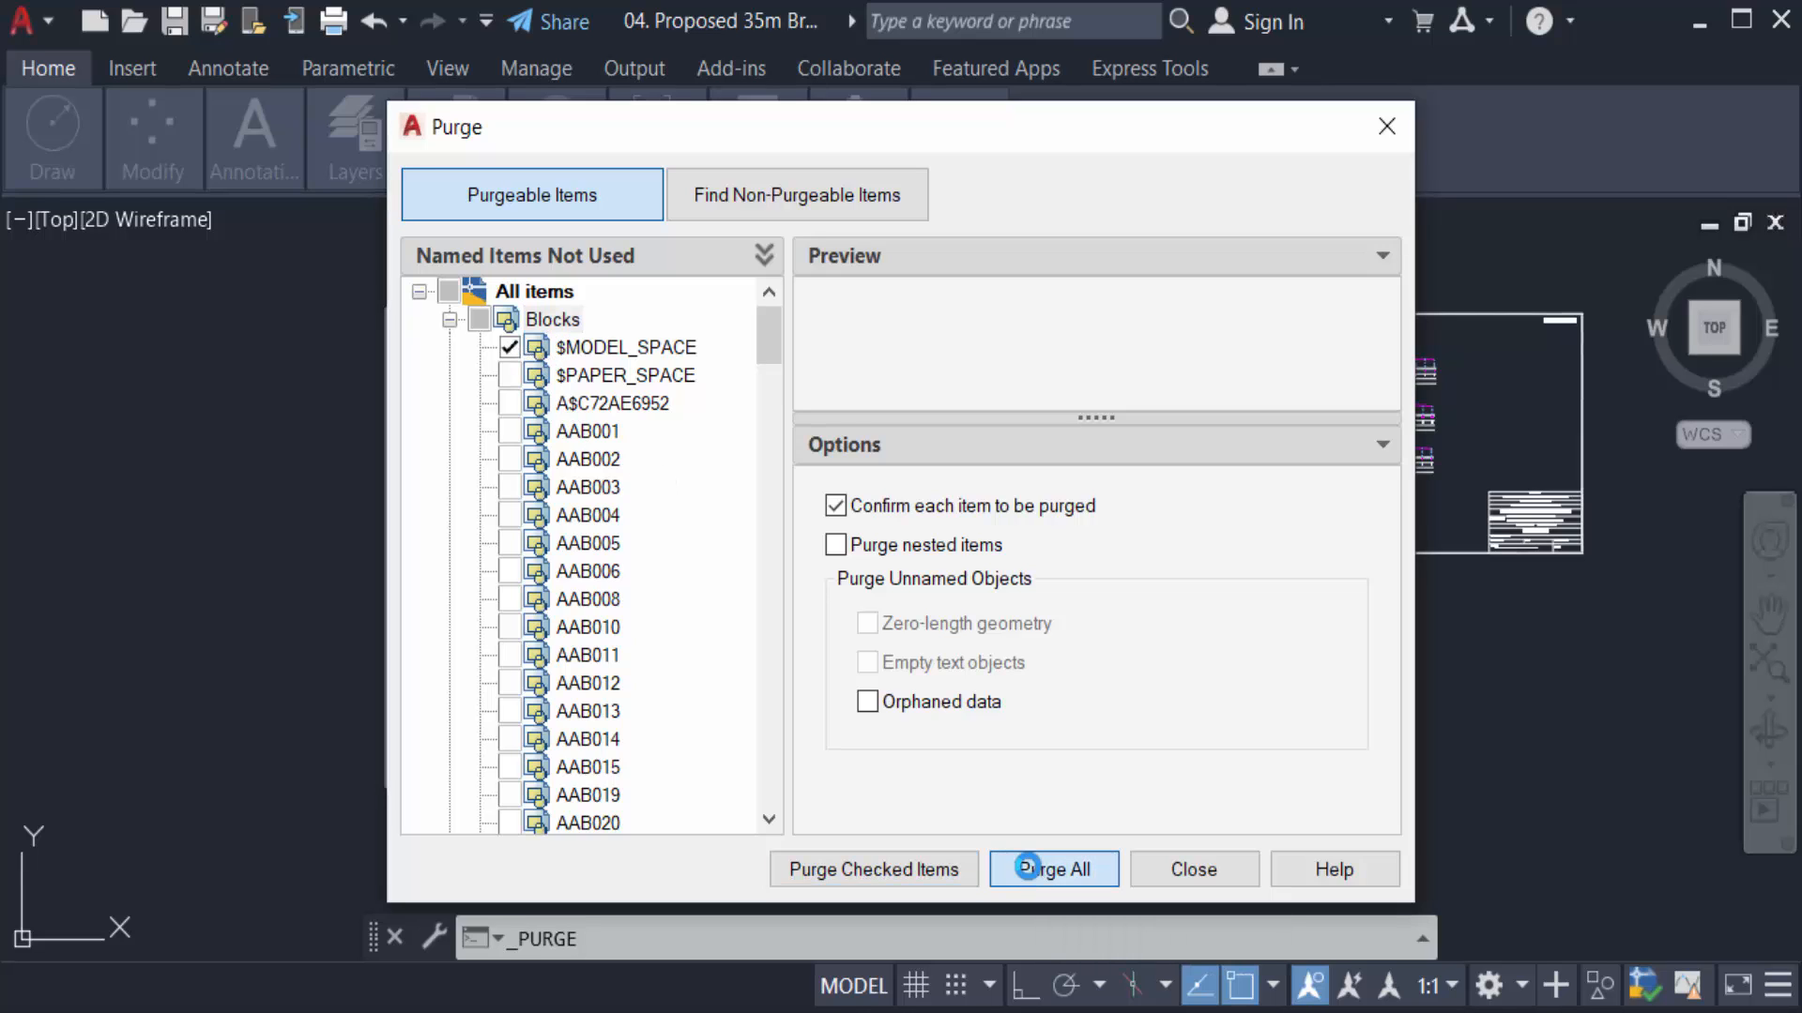
click(1051, 869)
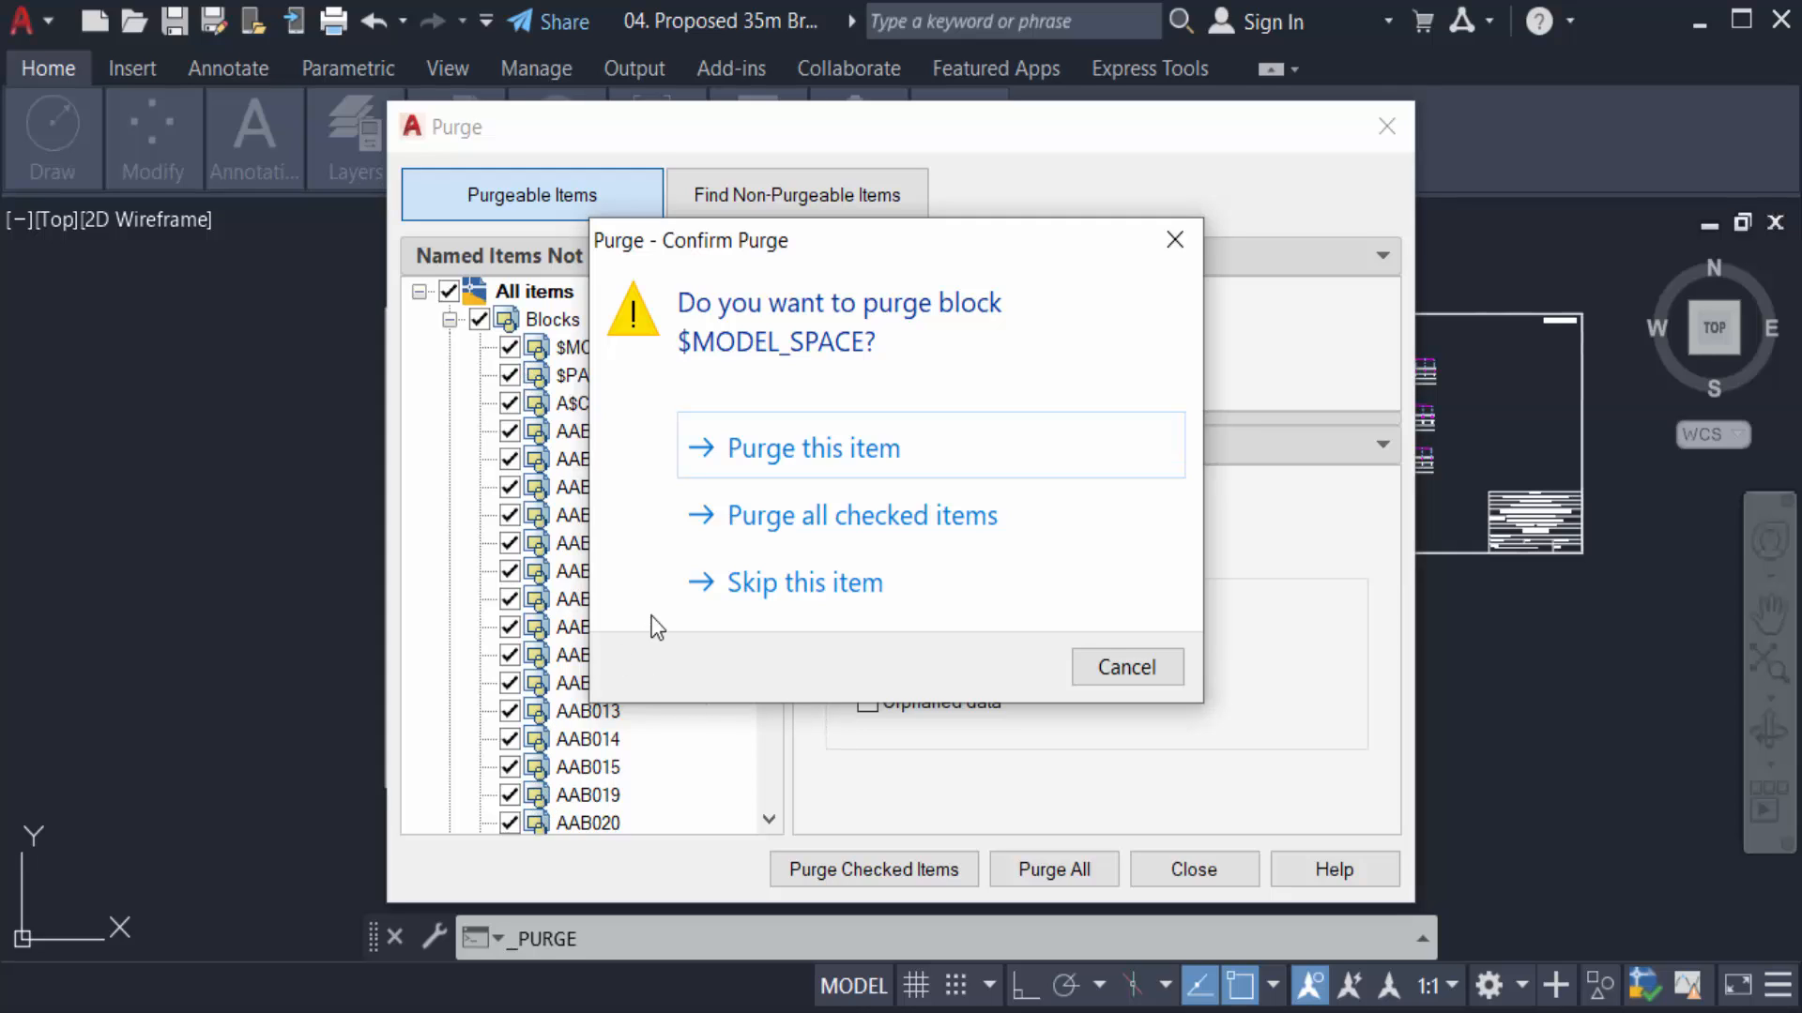
mouse_move(822, 541)
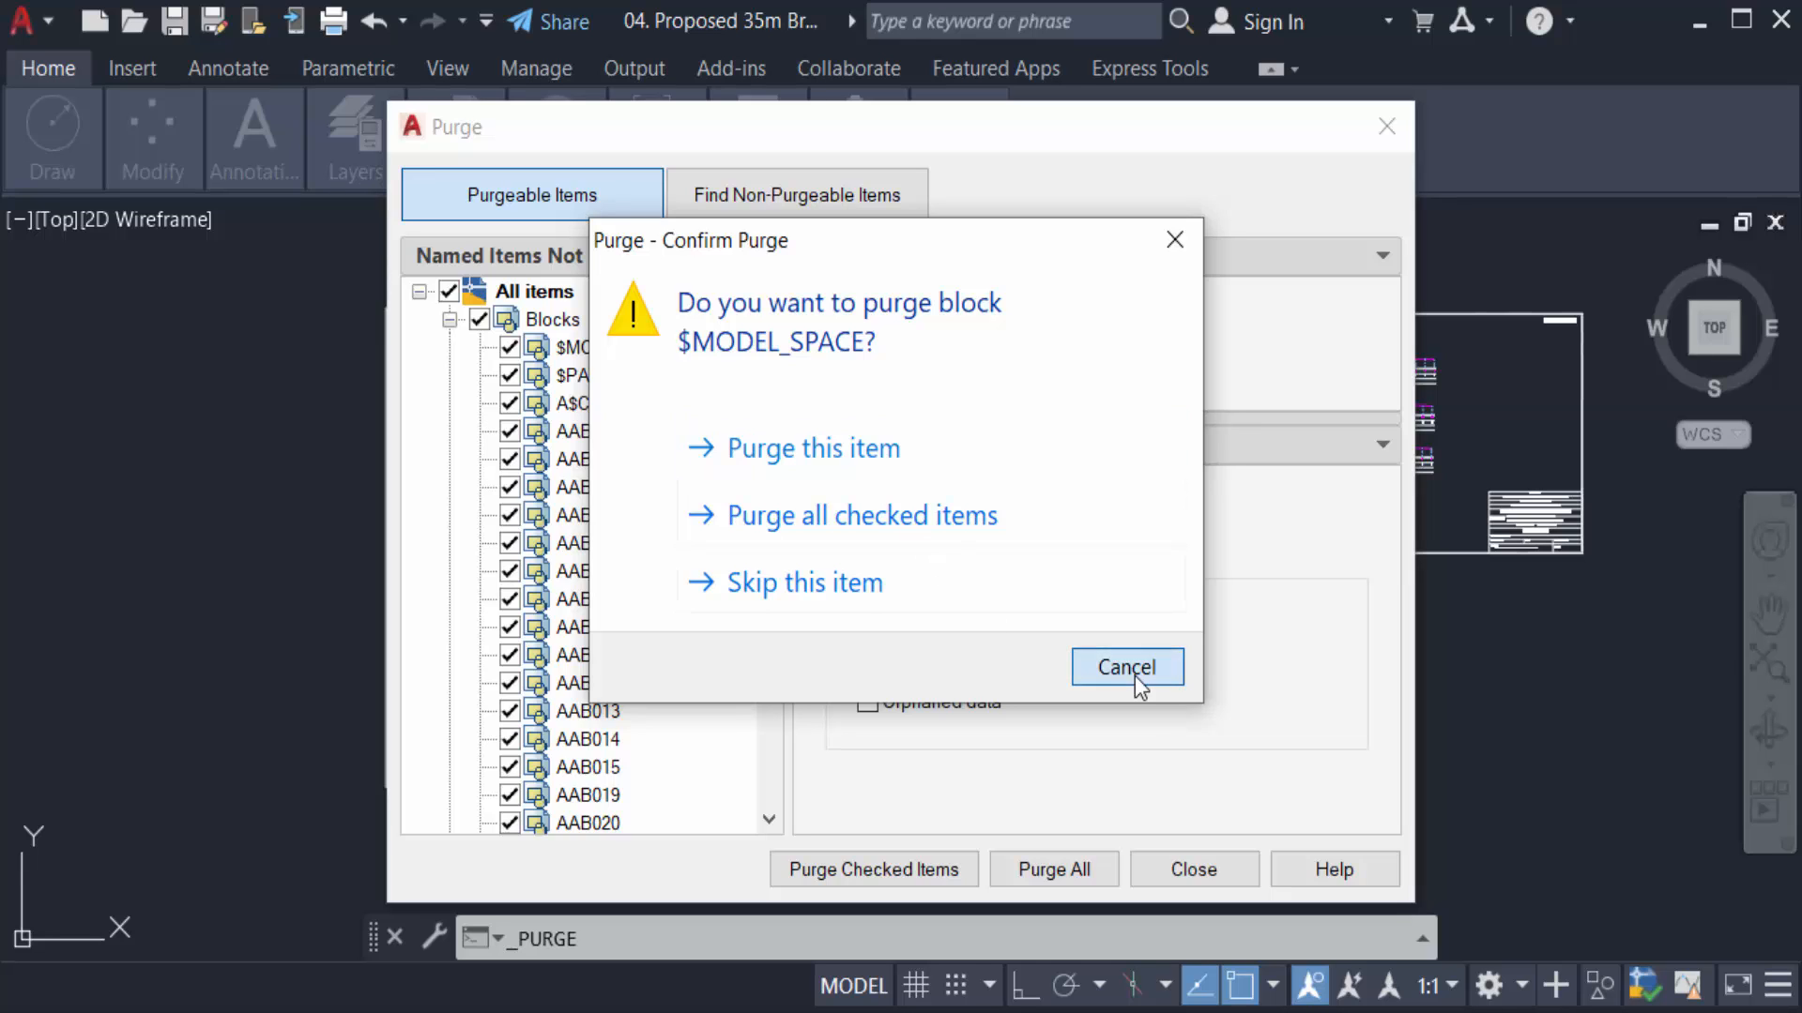
click(1126, 668)
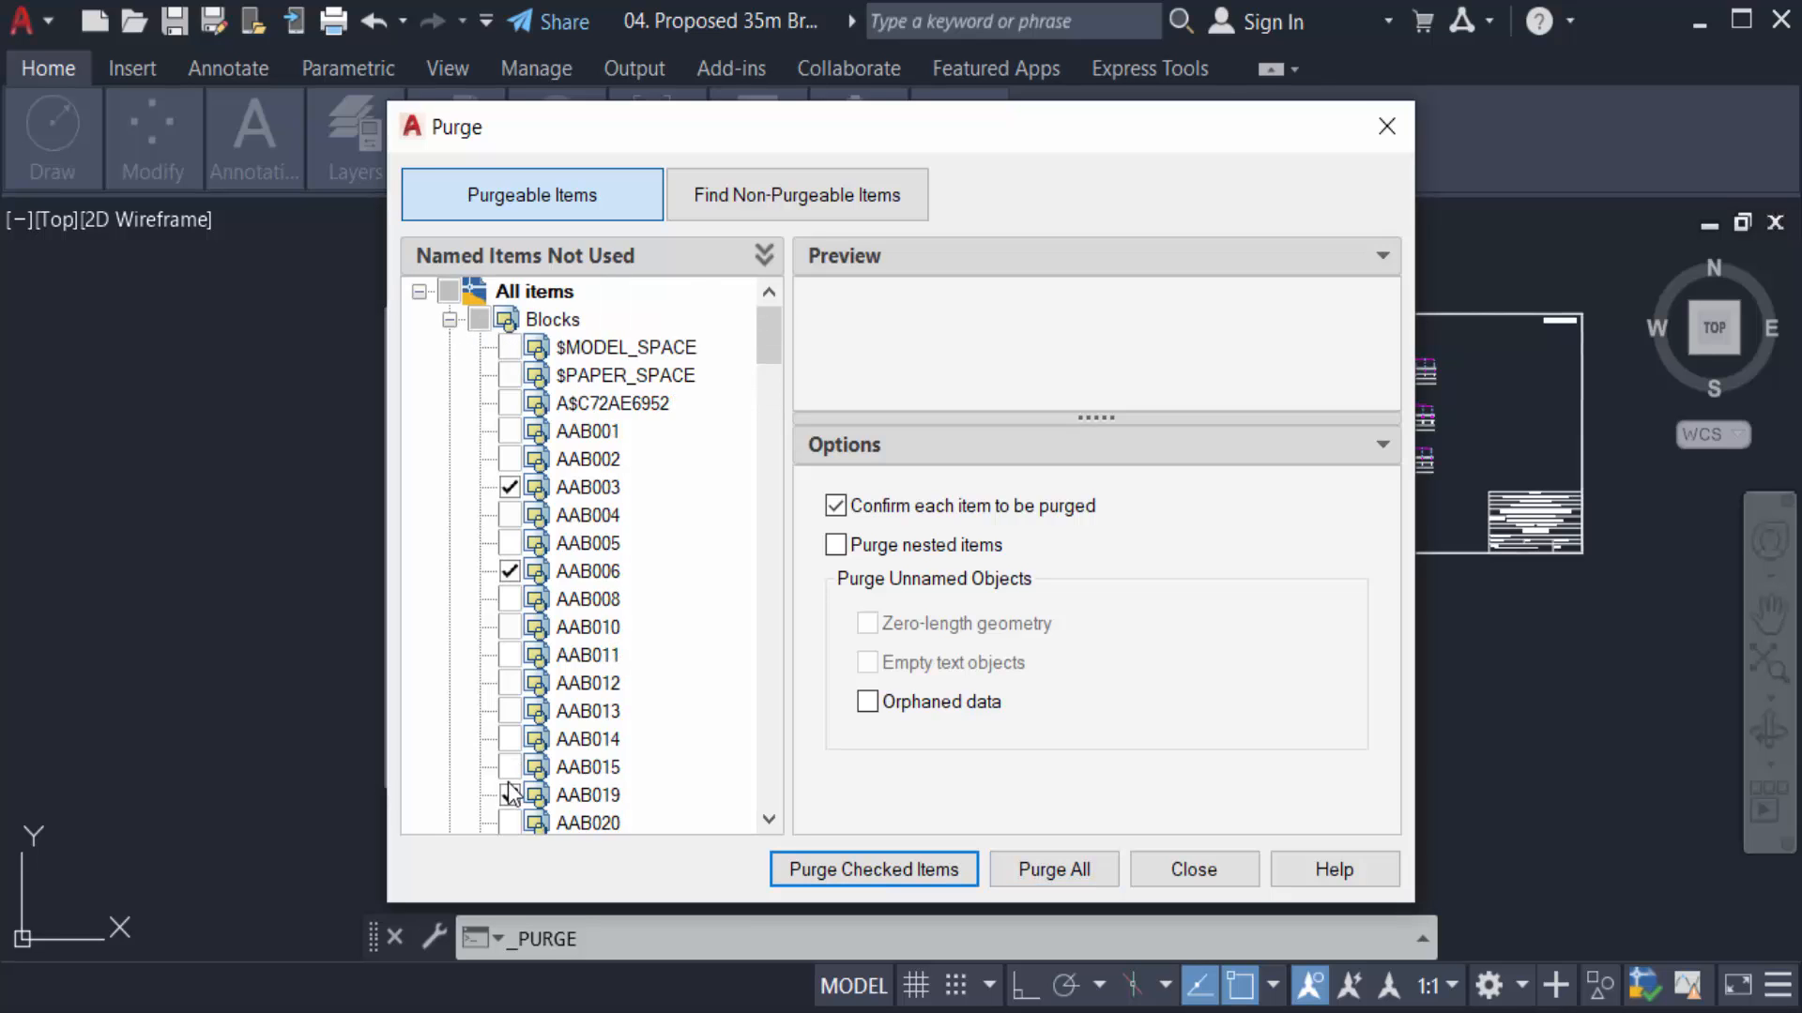
Expand the unused Layers list and scroll to the Primary School layer, HIDDEN and PHANTOM linetypes and ltypeshp.shx.
scroll(down, 3)
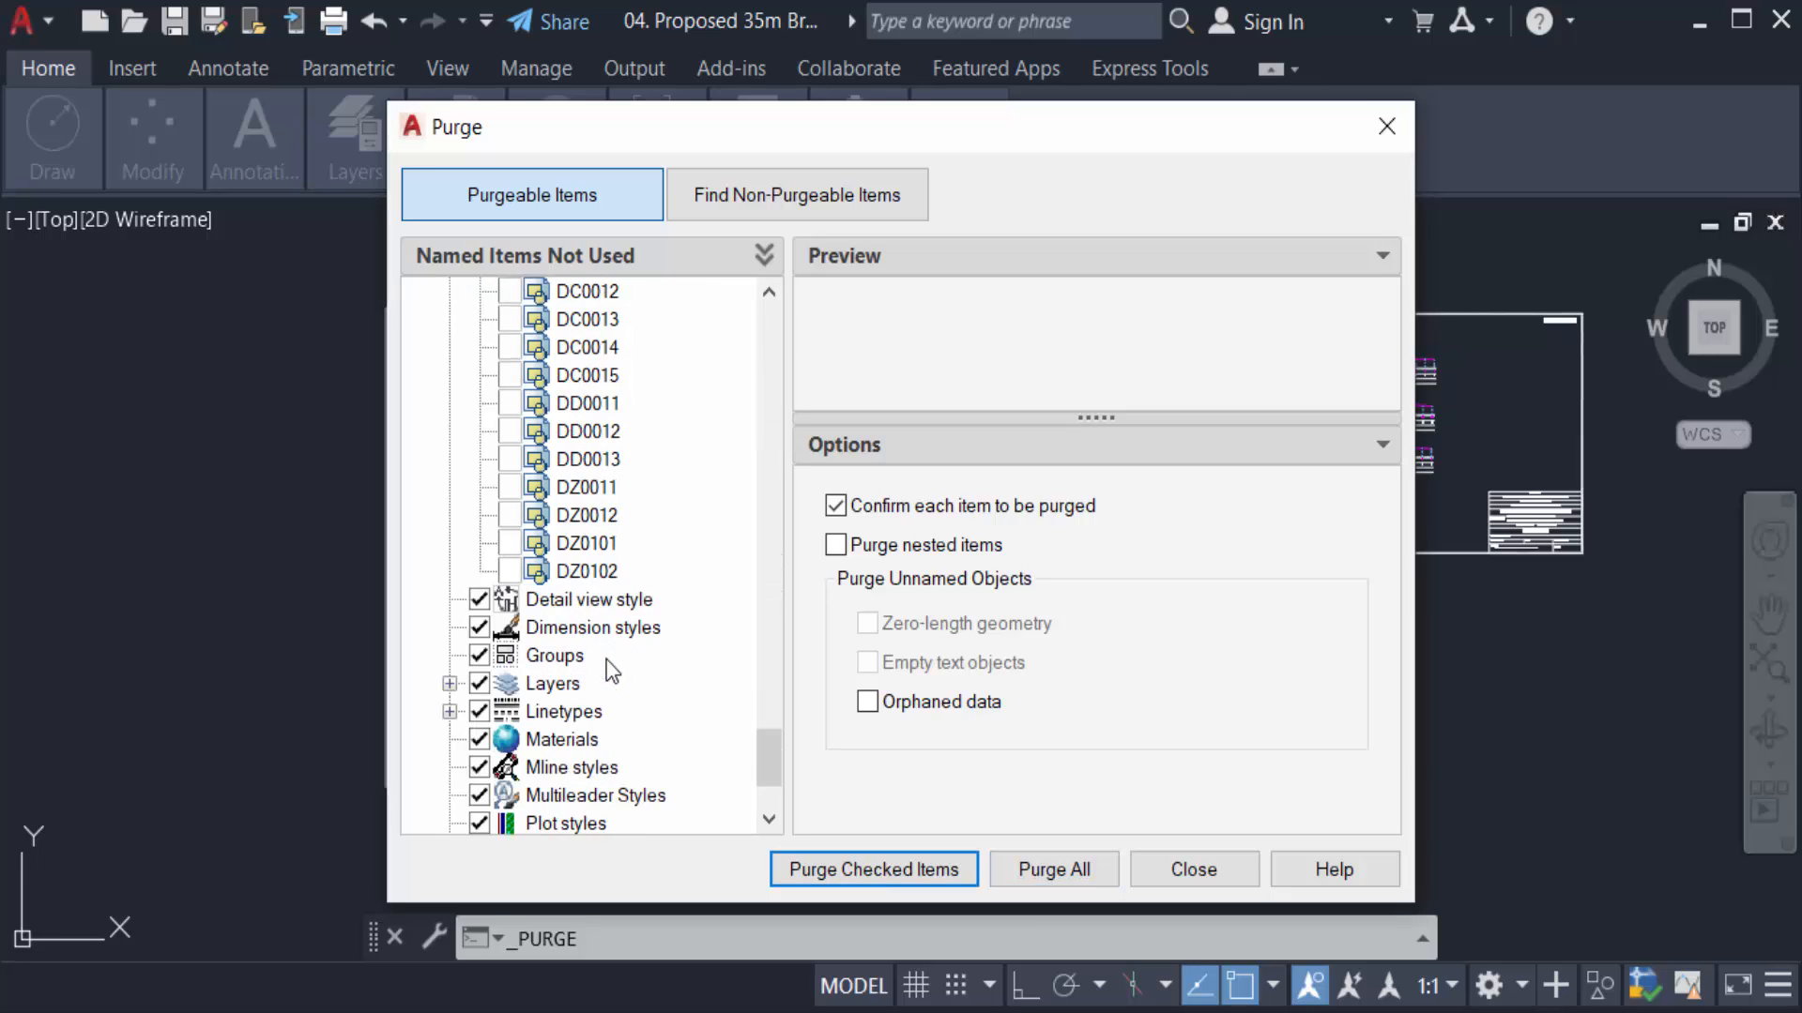
scroll(down, 3)
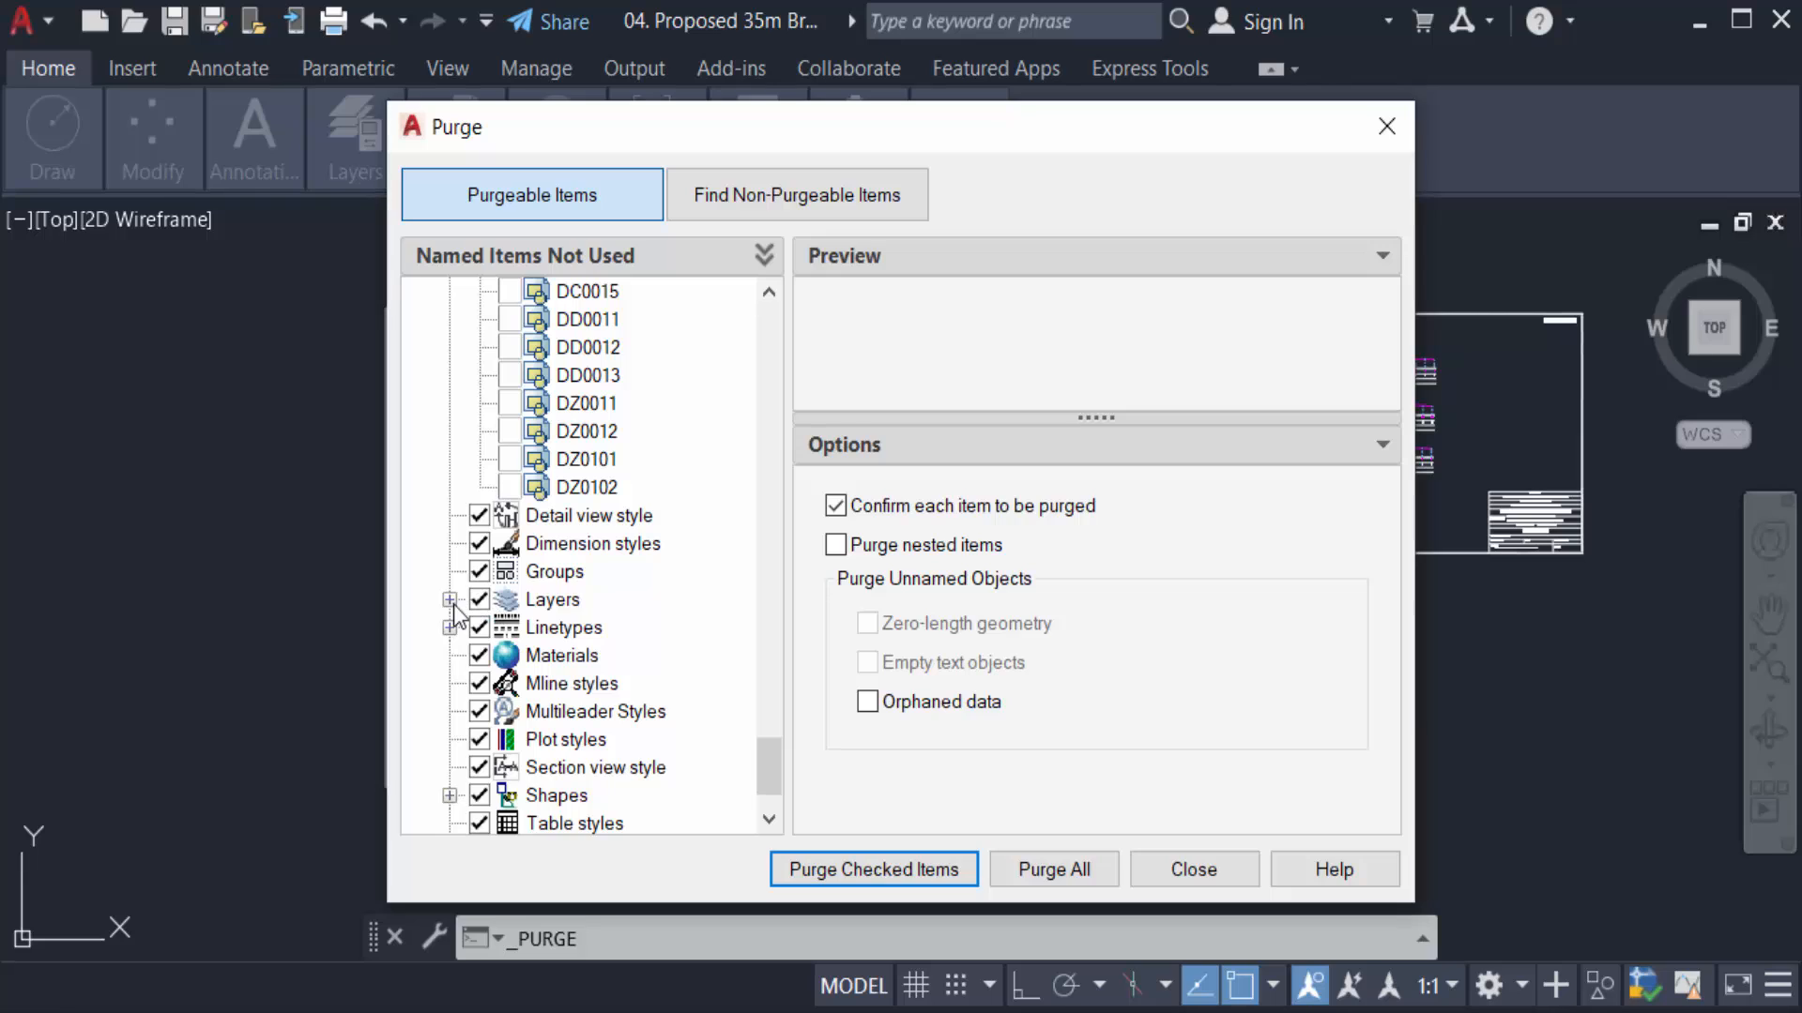
click(450, 599)
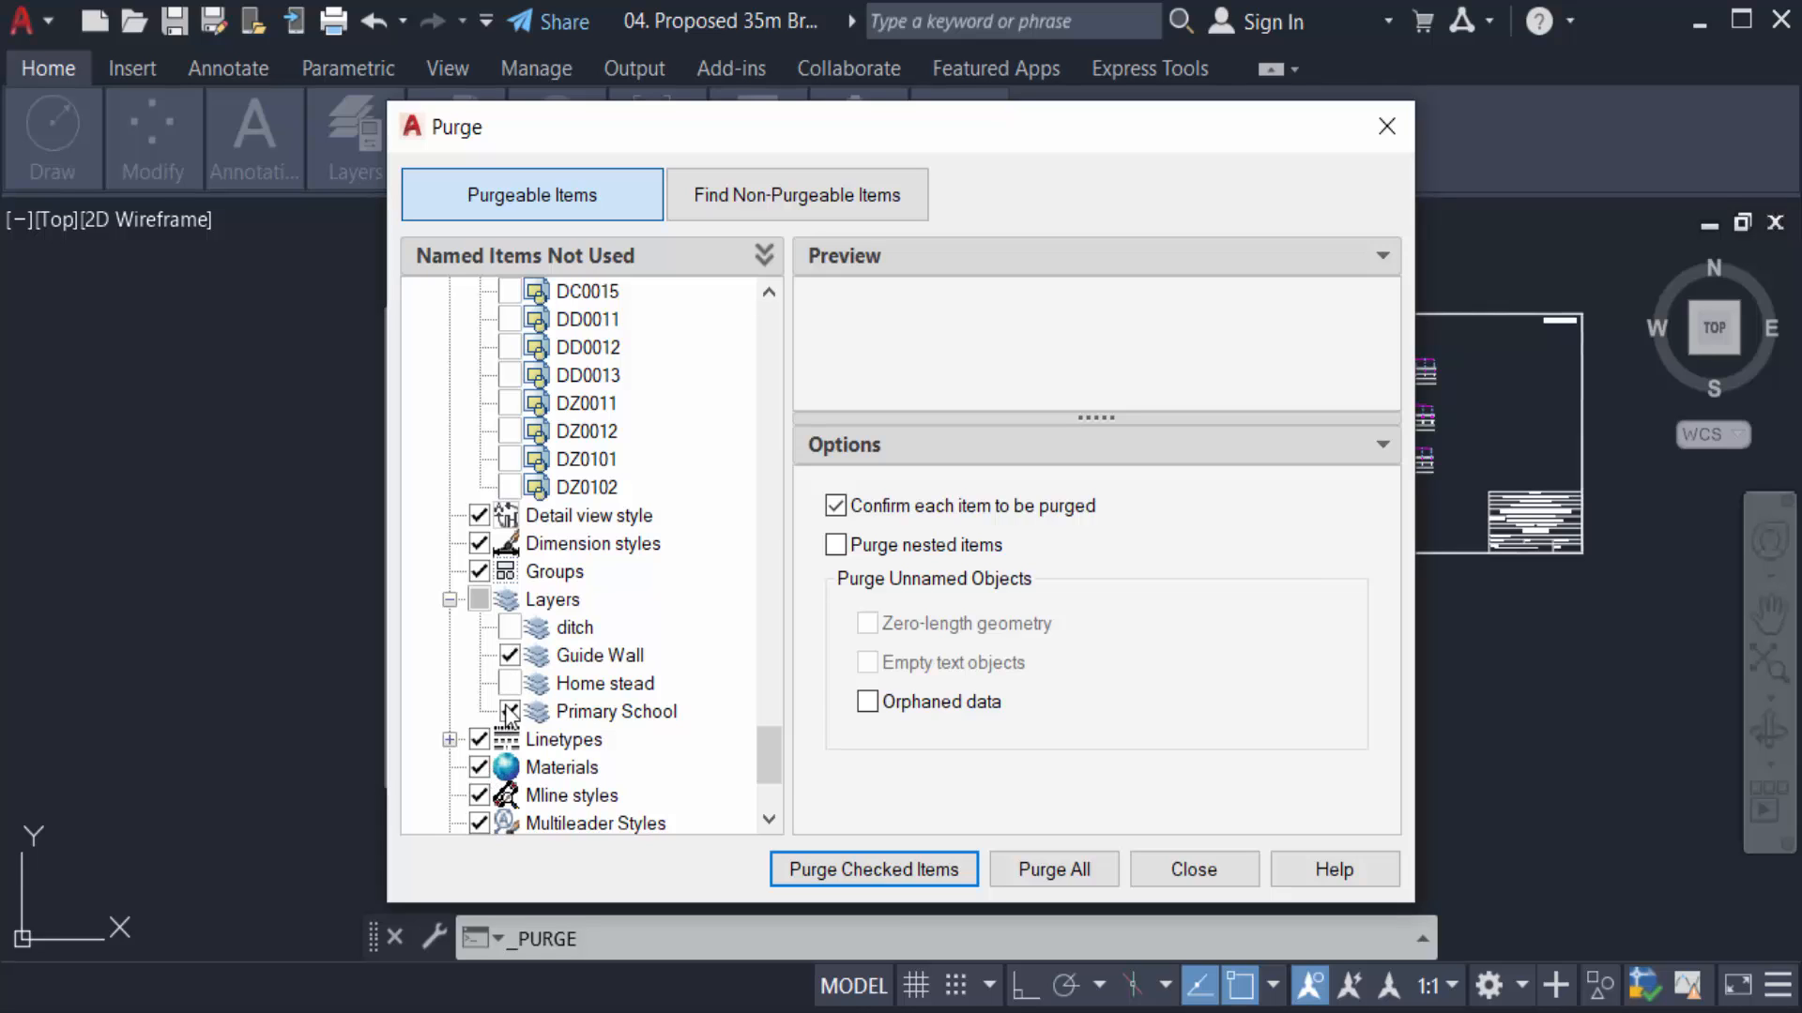
scroll(down, 3)
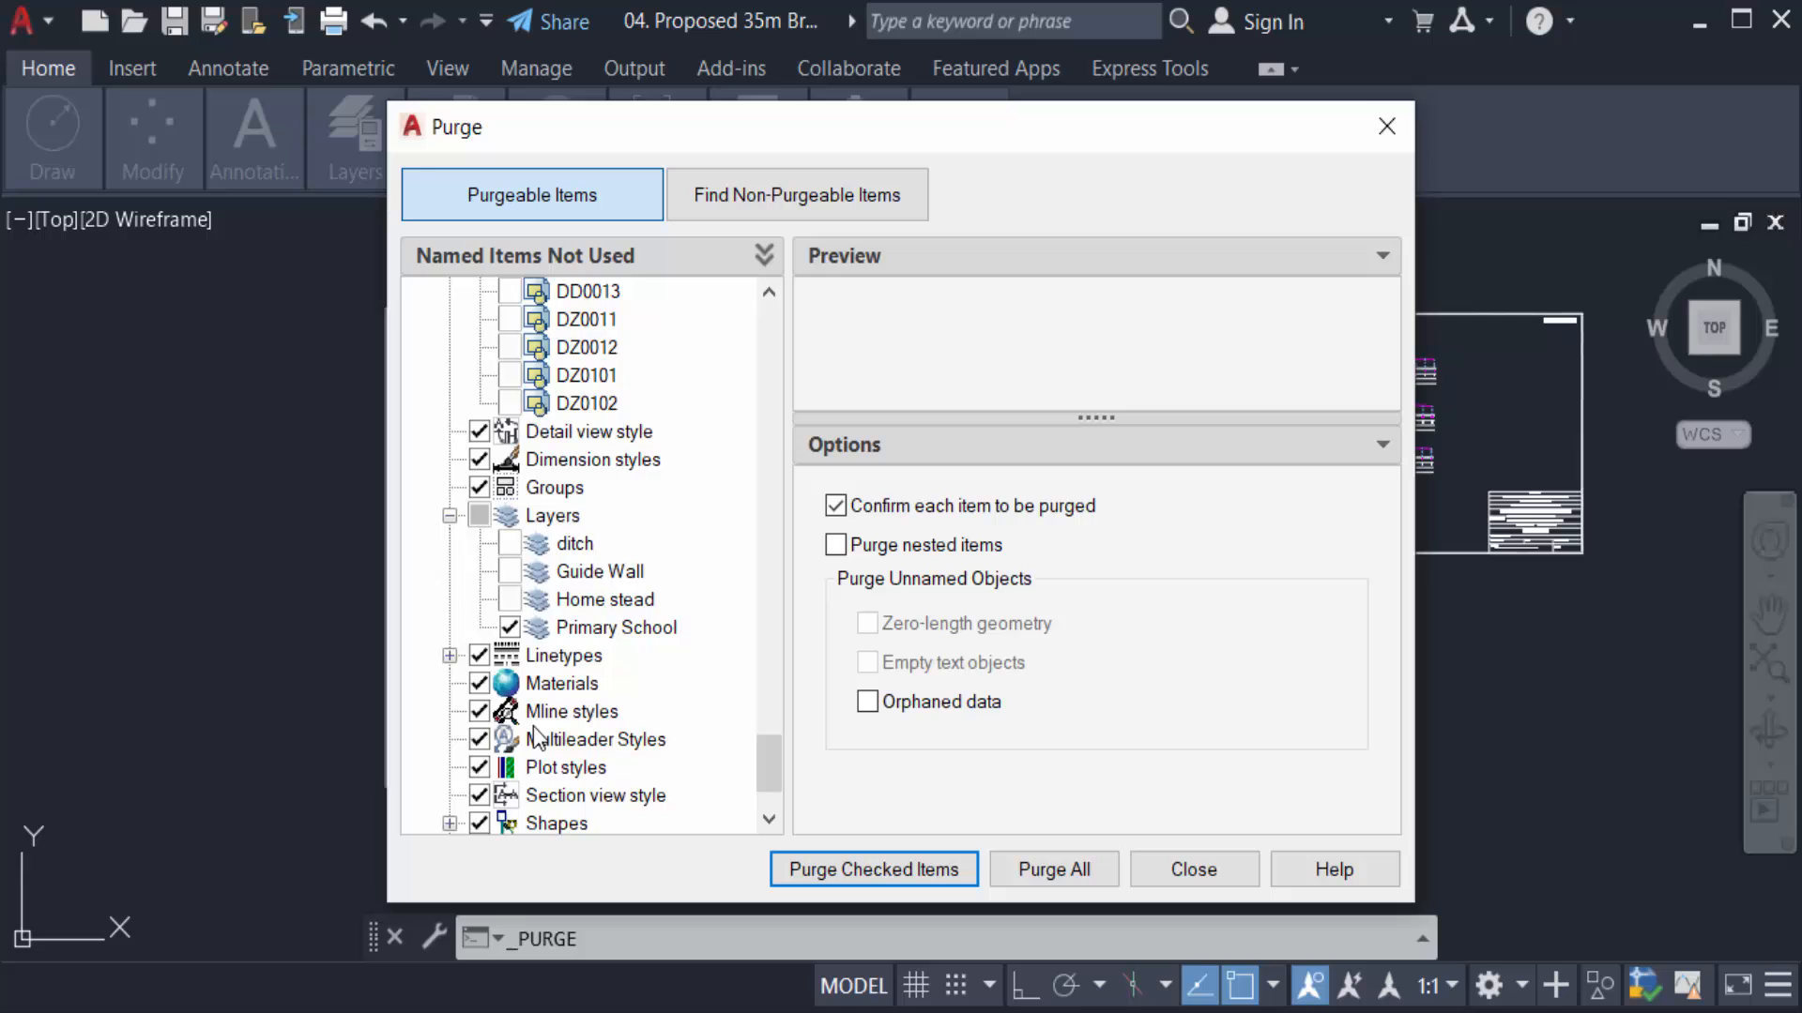
scroll(down, 3)
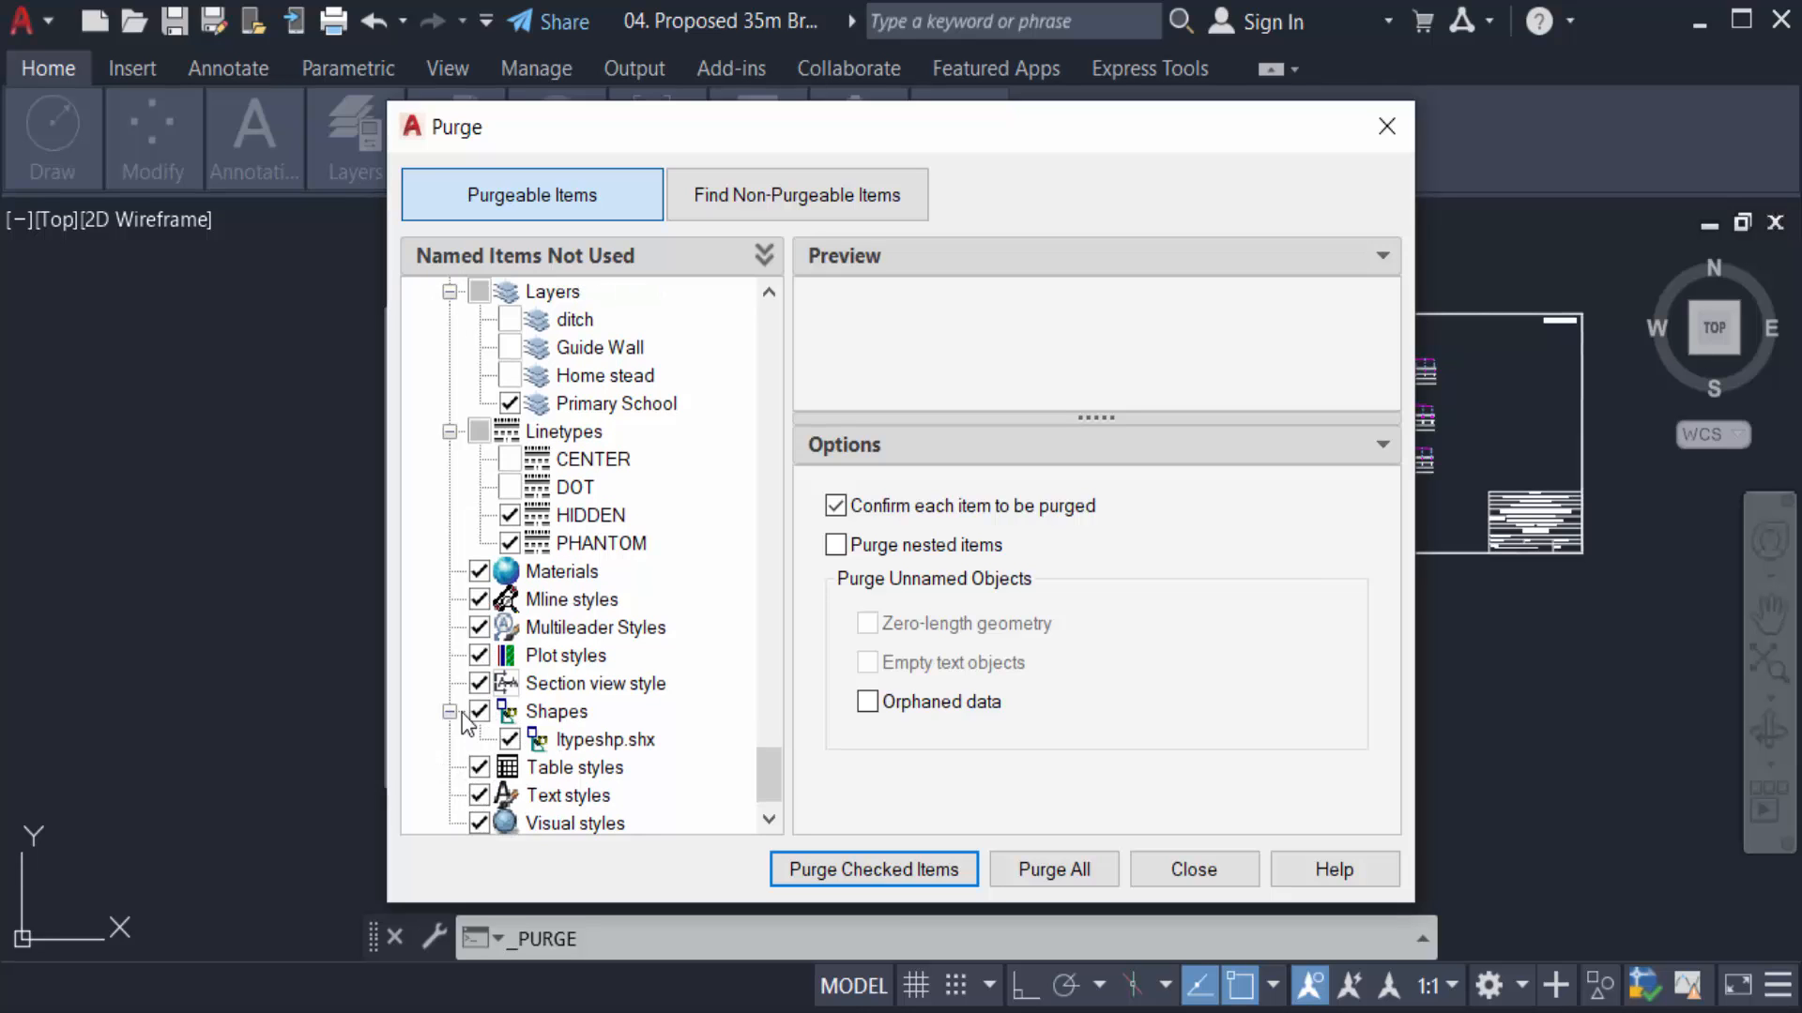
scroll(down, 3)
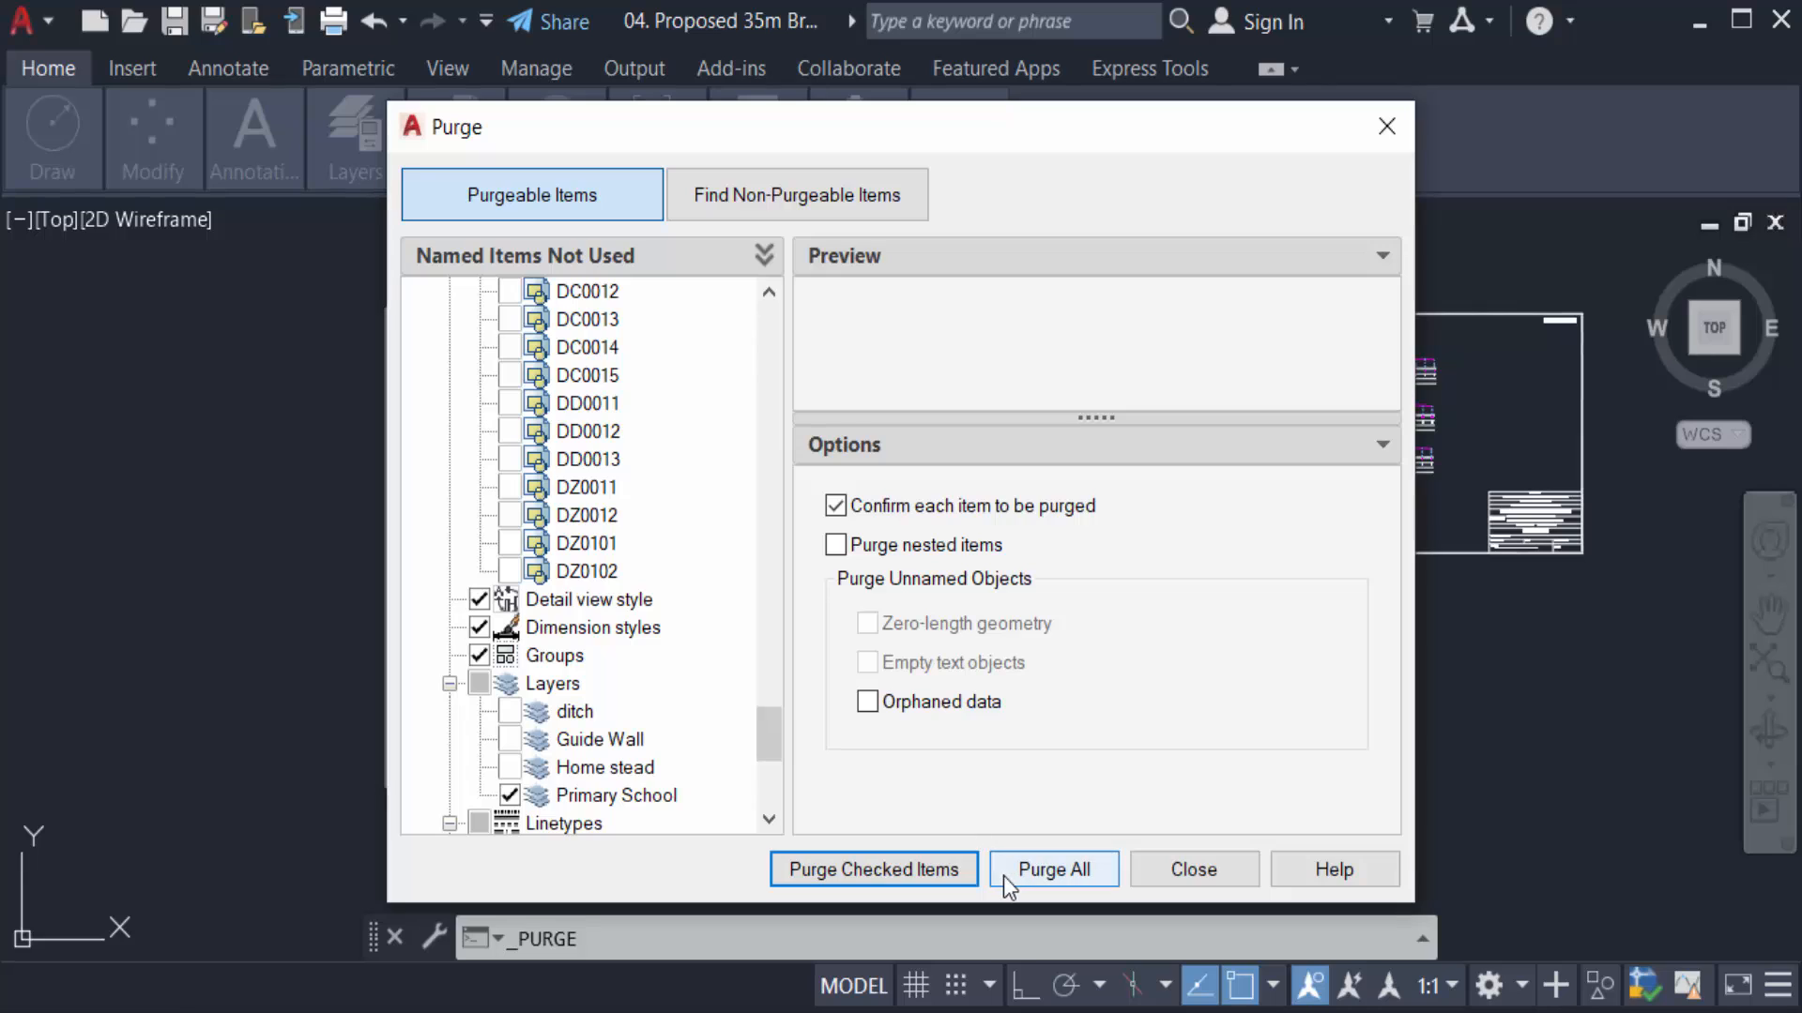
mouse_move(873, 869)
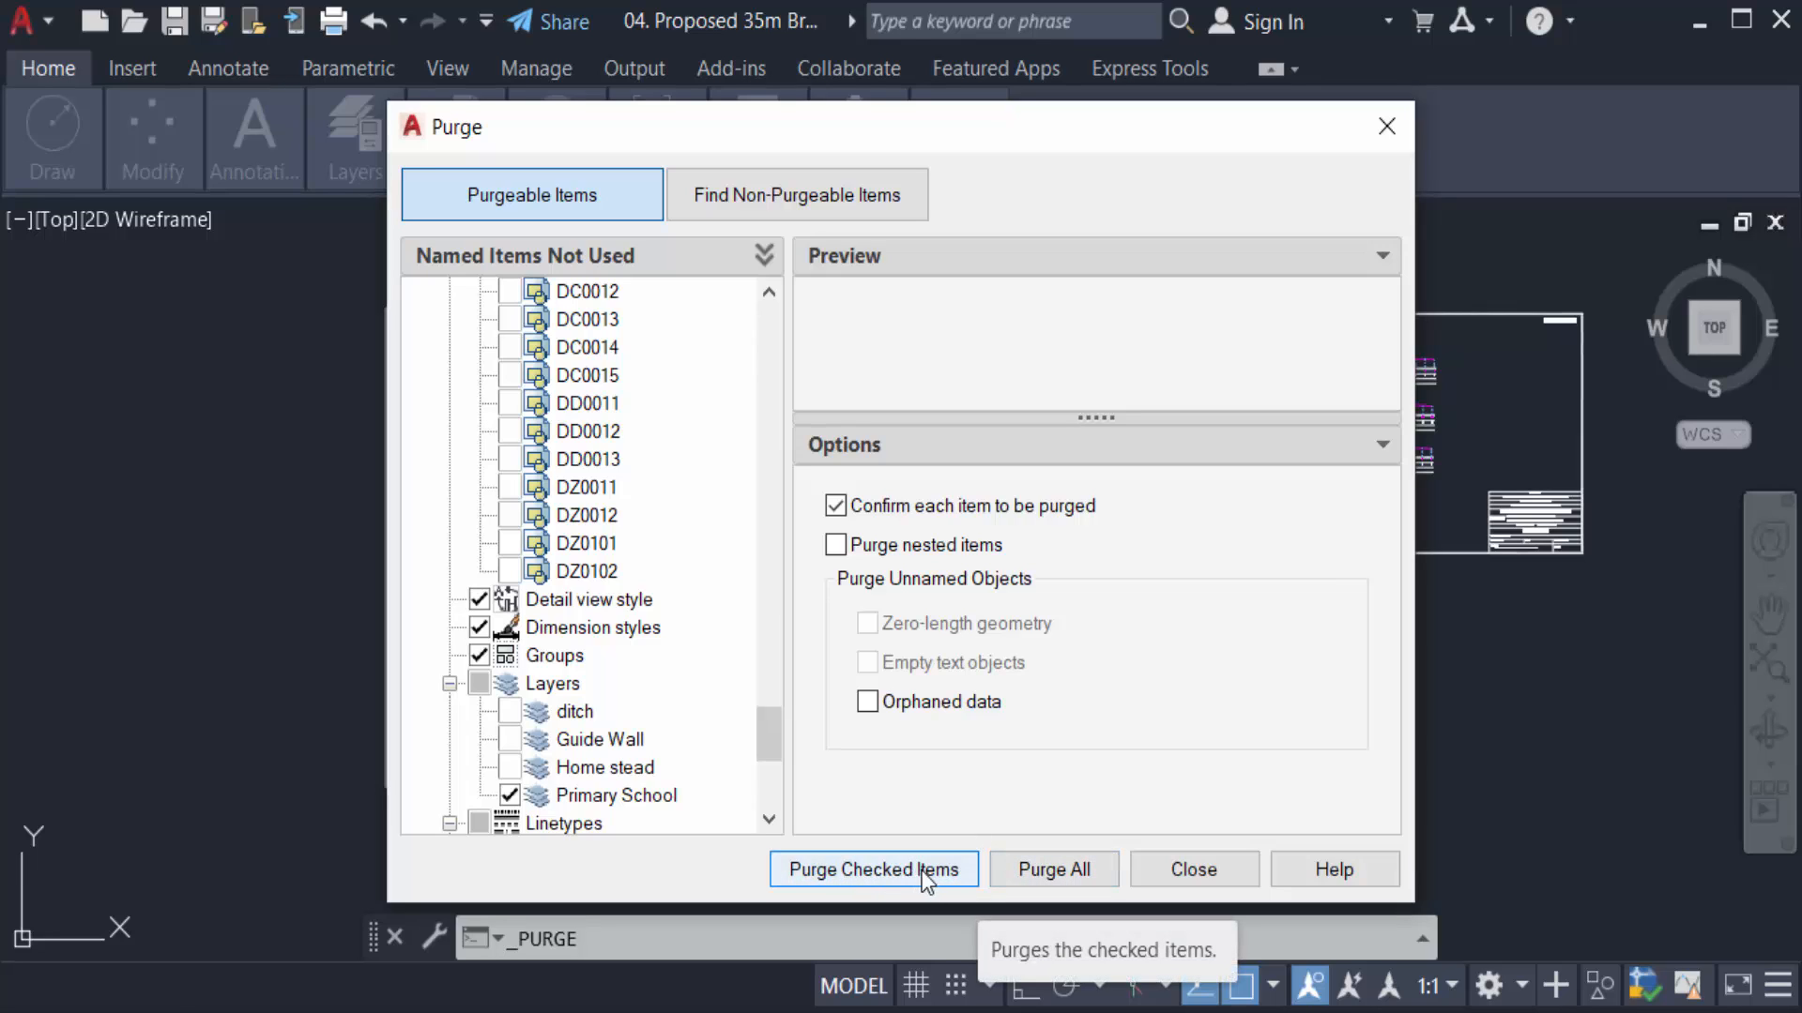
mouse_move(961, 812)
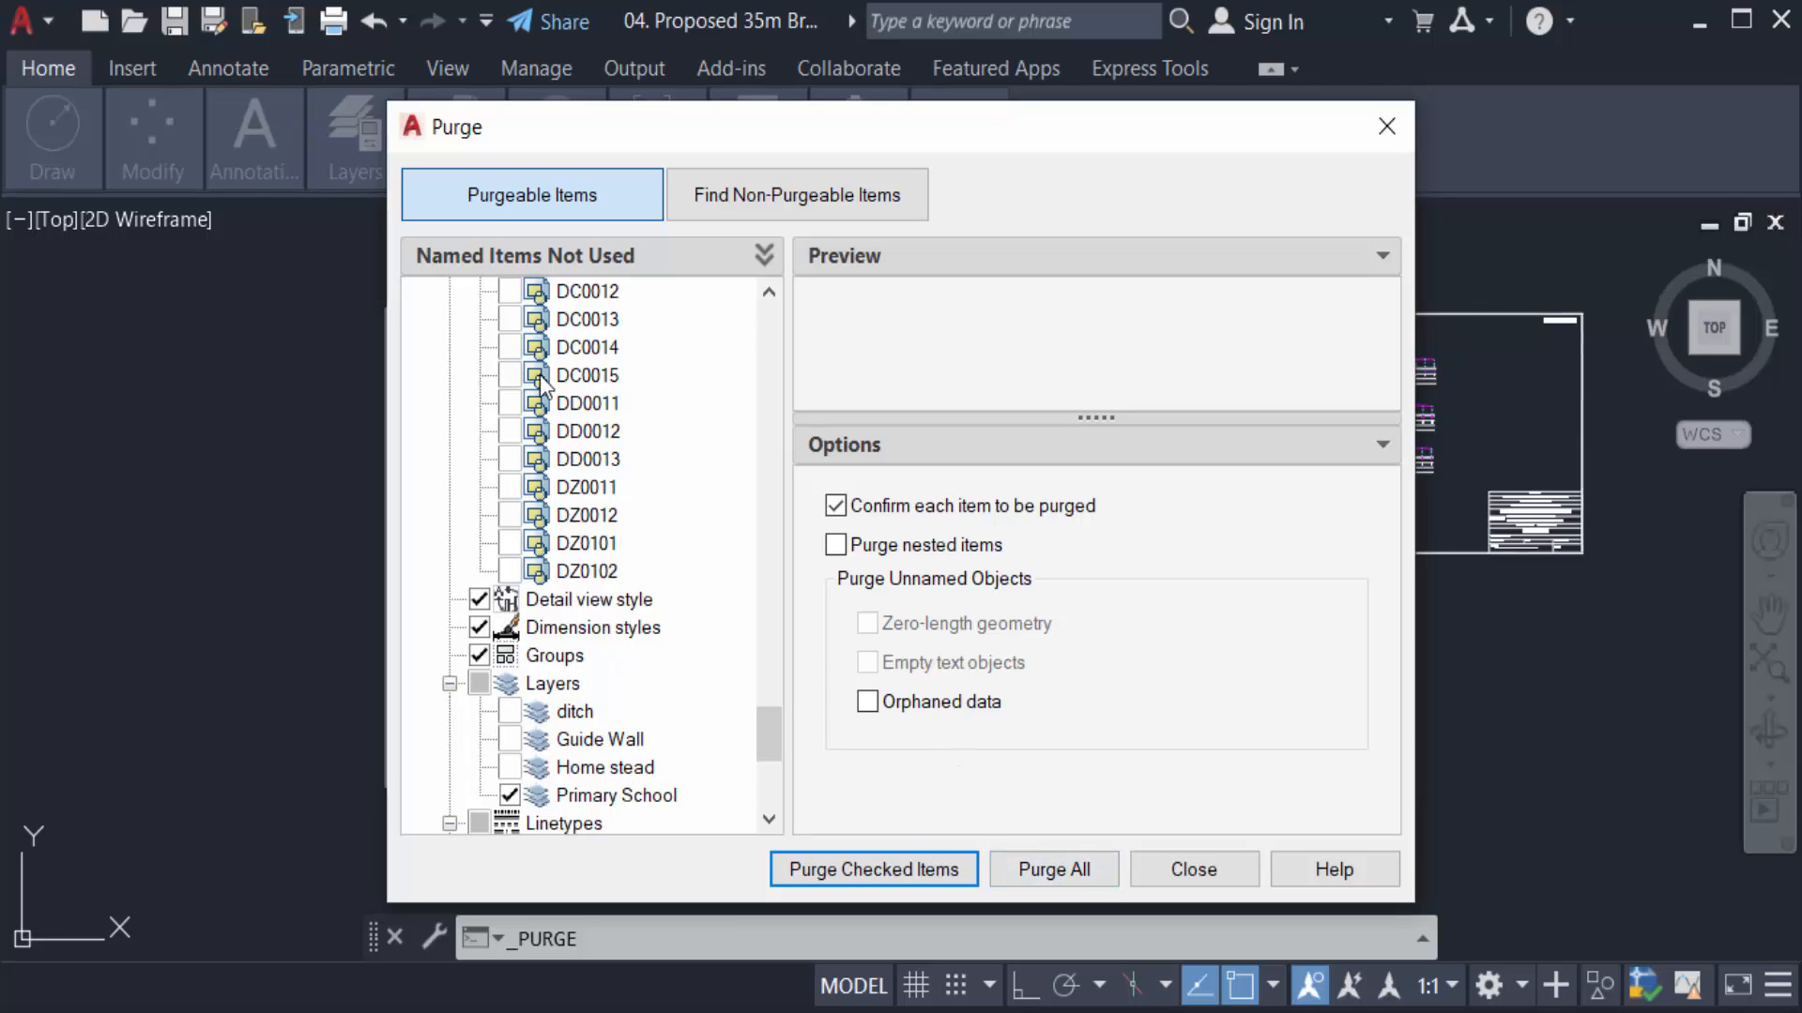
mouse_move(673, 775)
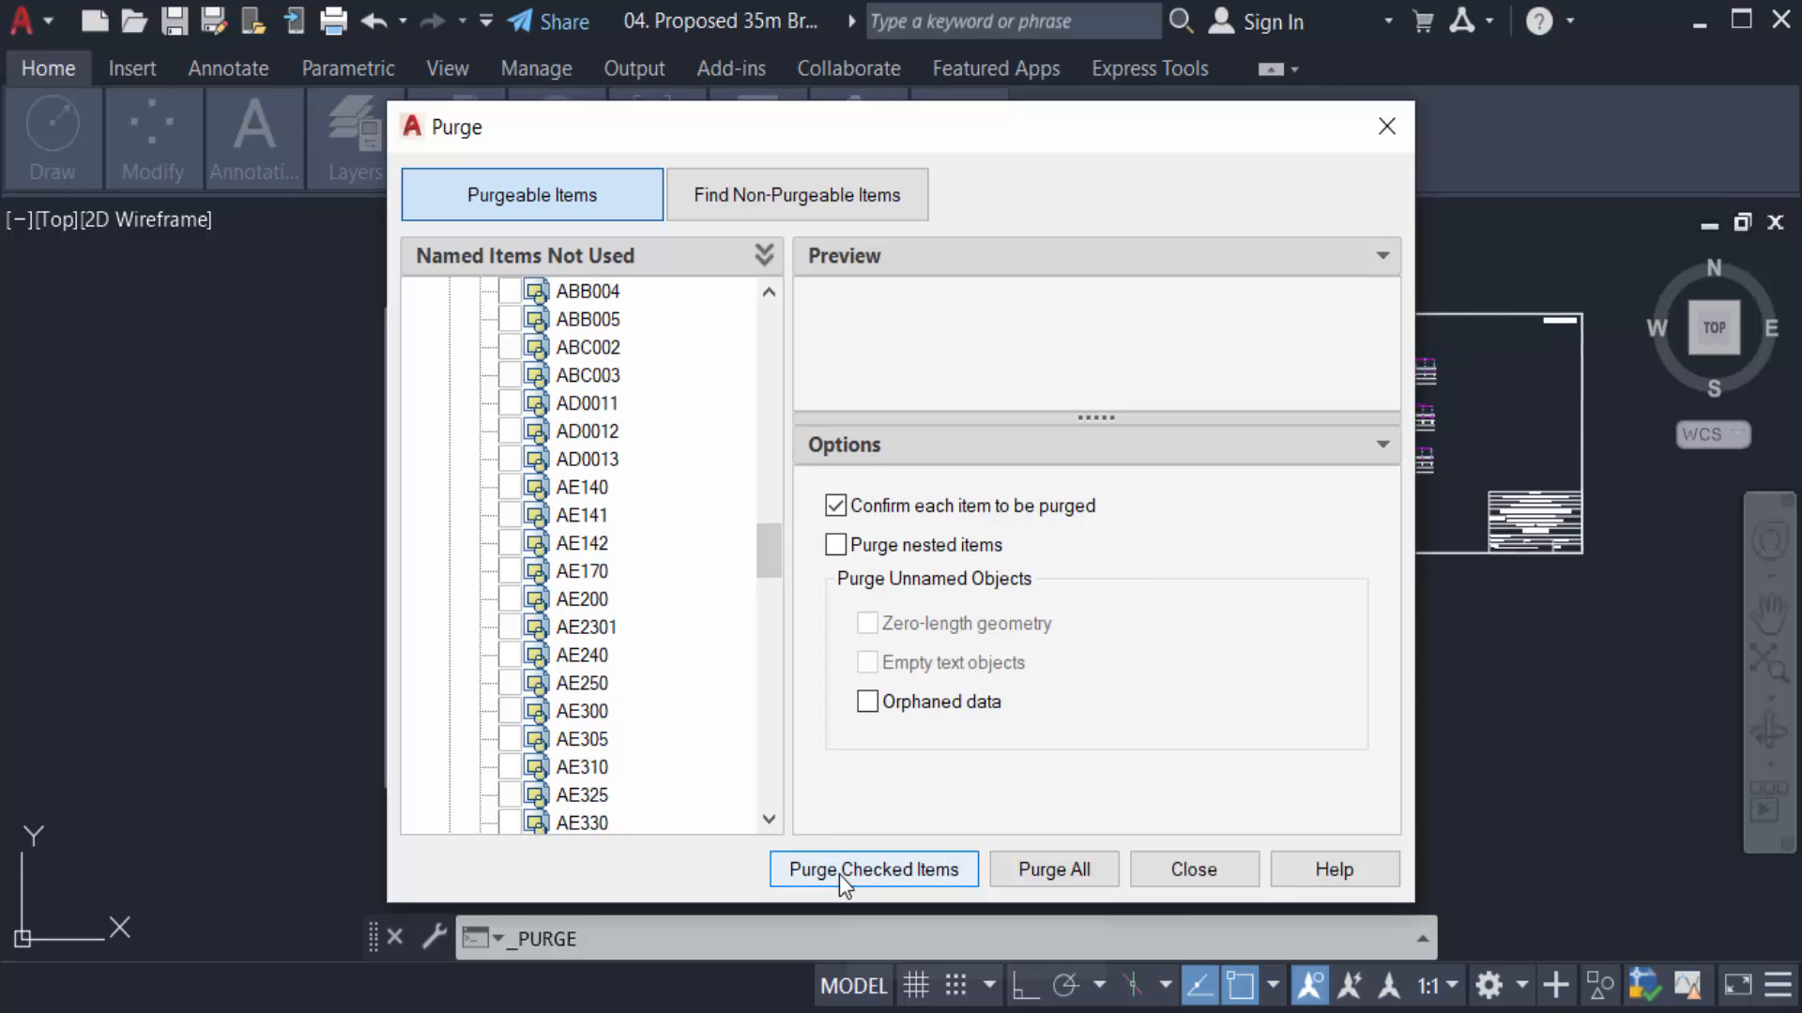
Purge the checked items and confirm, removing AAB003, AAB006 and PHANTOM from the drawing.
click(873, 869)
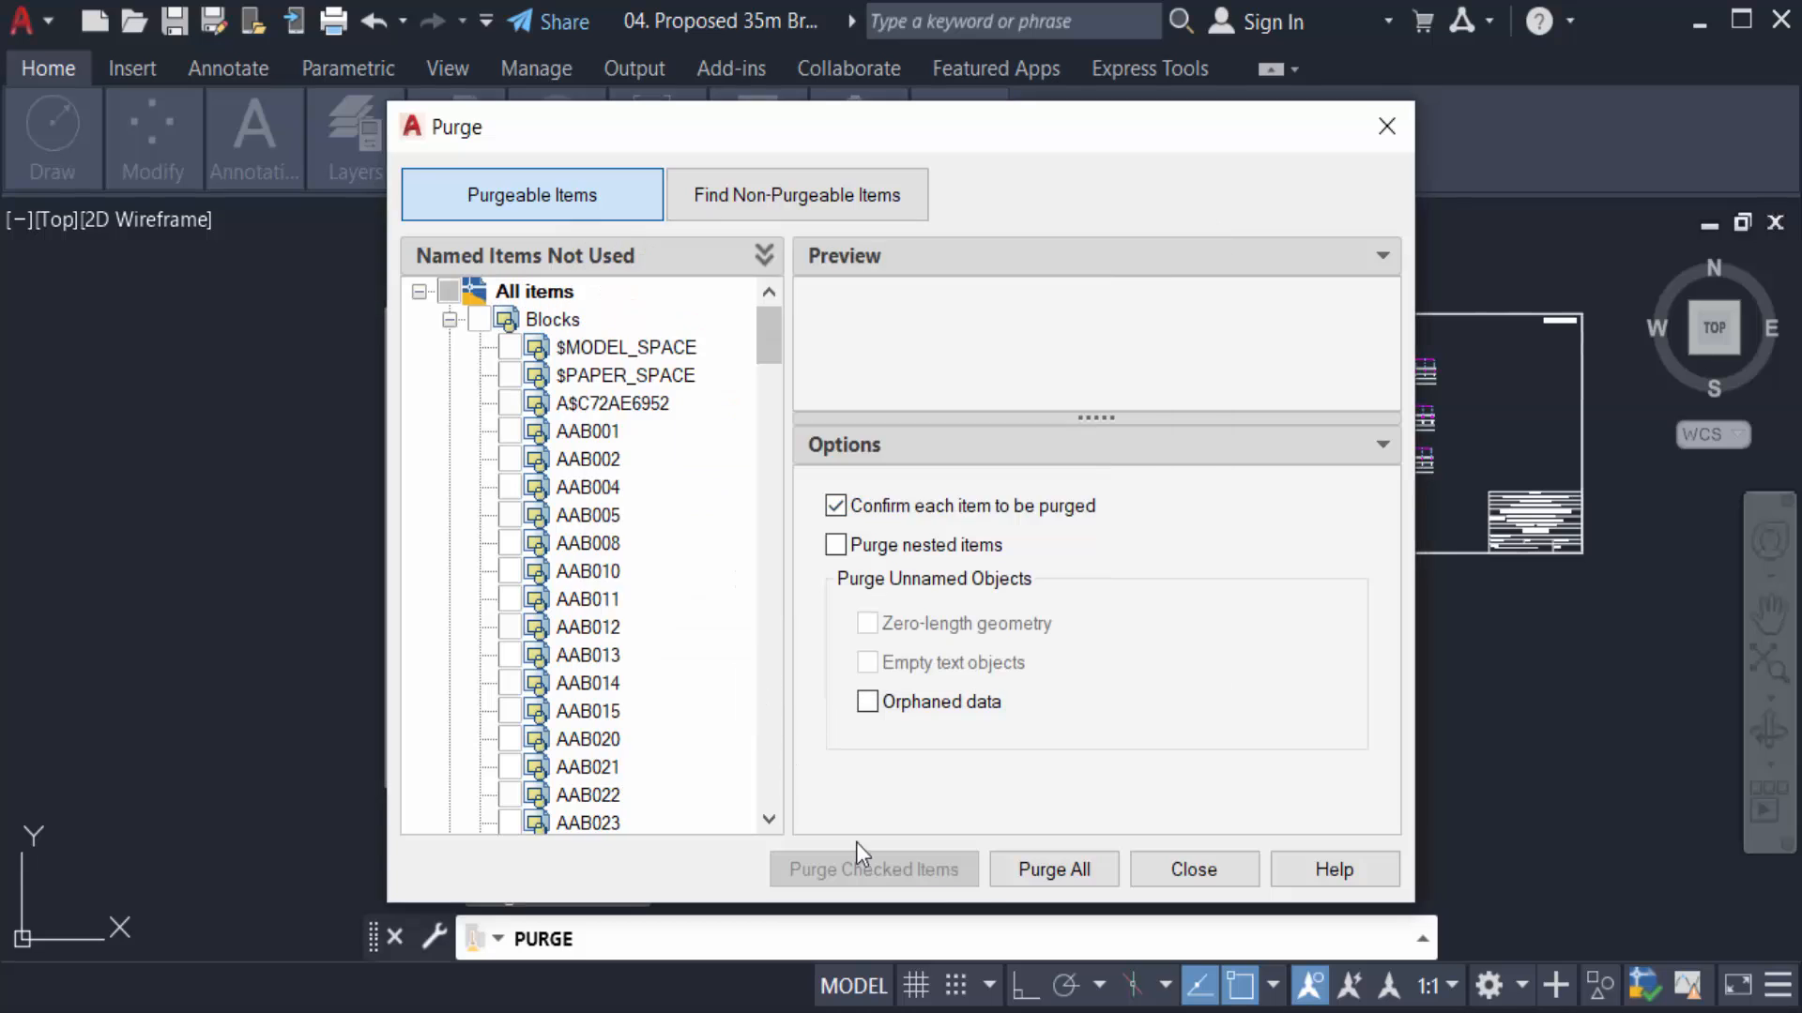
click(1192, 868)
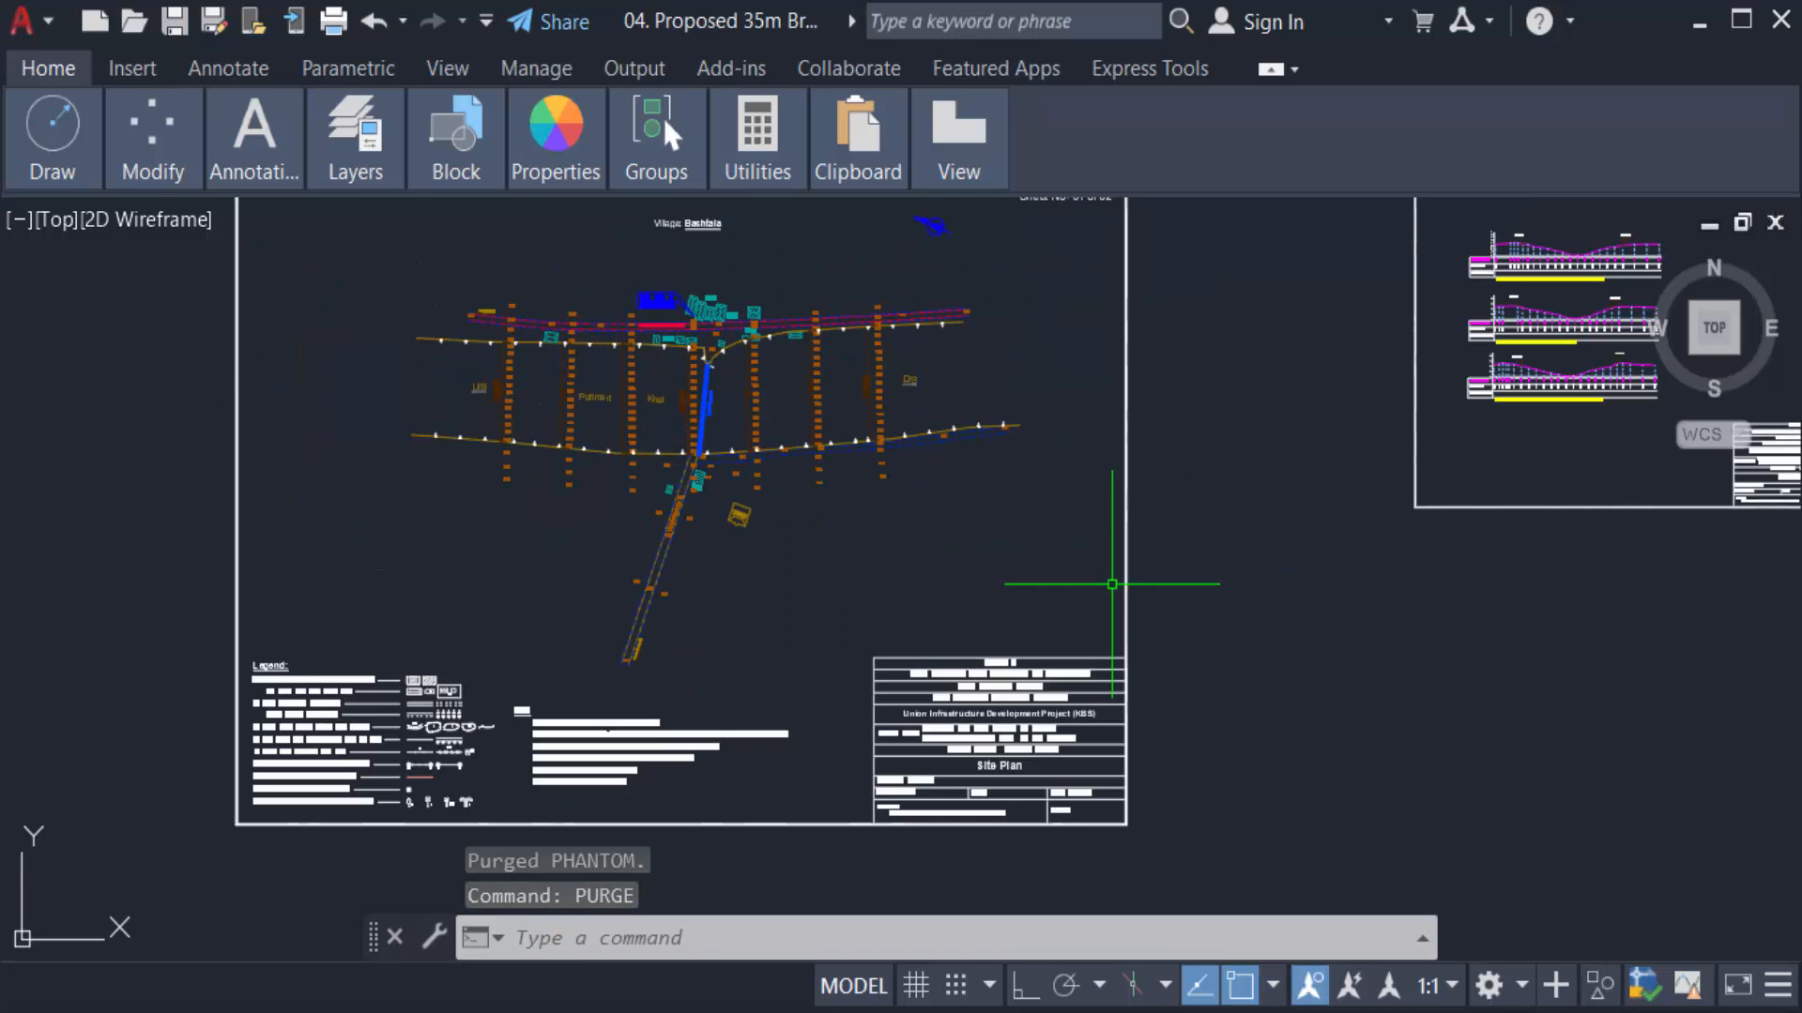
mouse_move(689, 914)
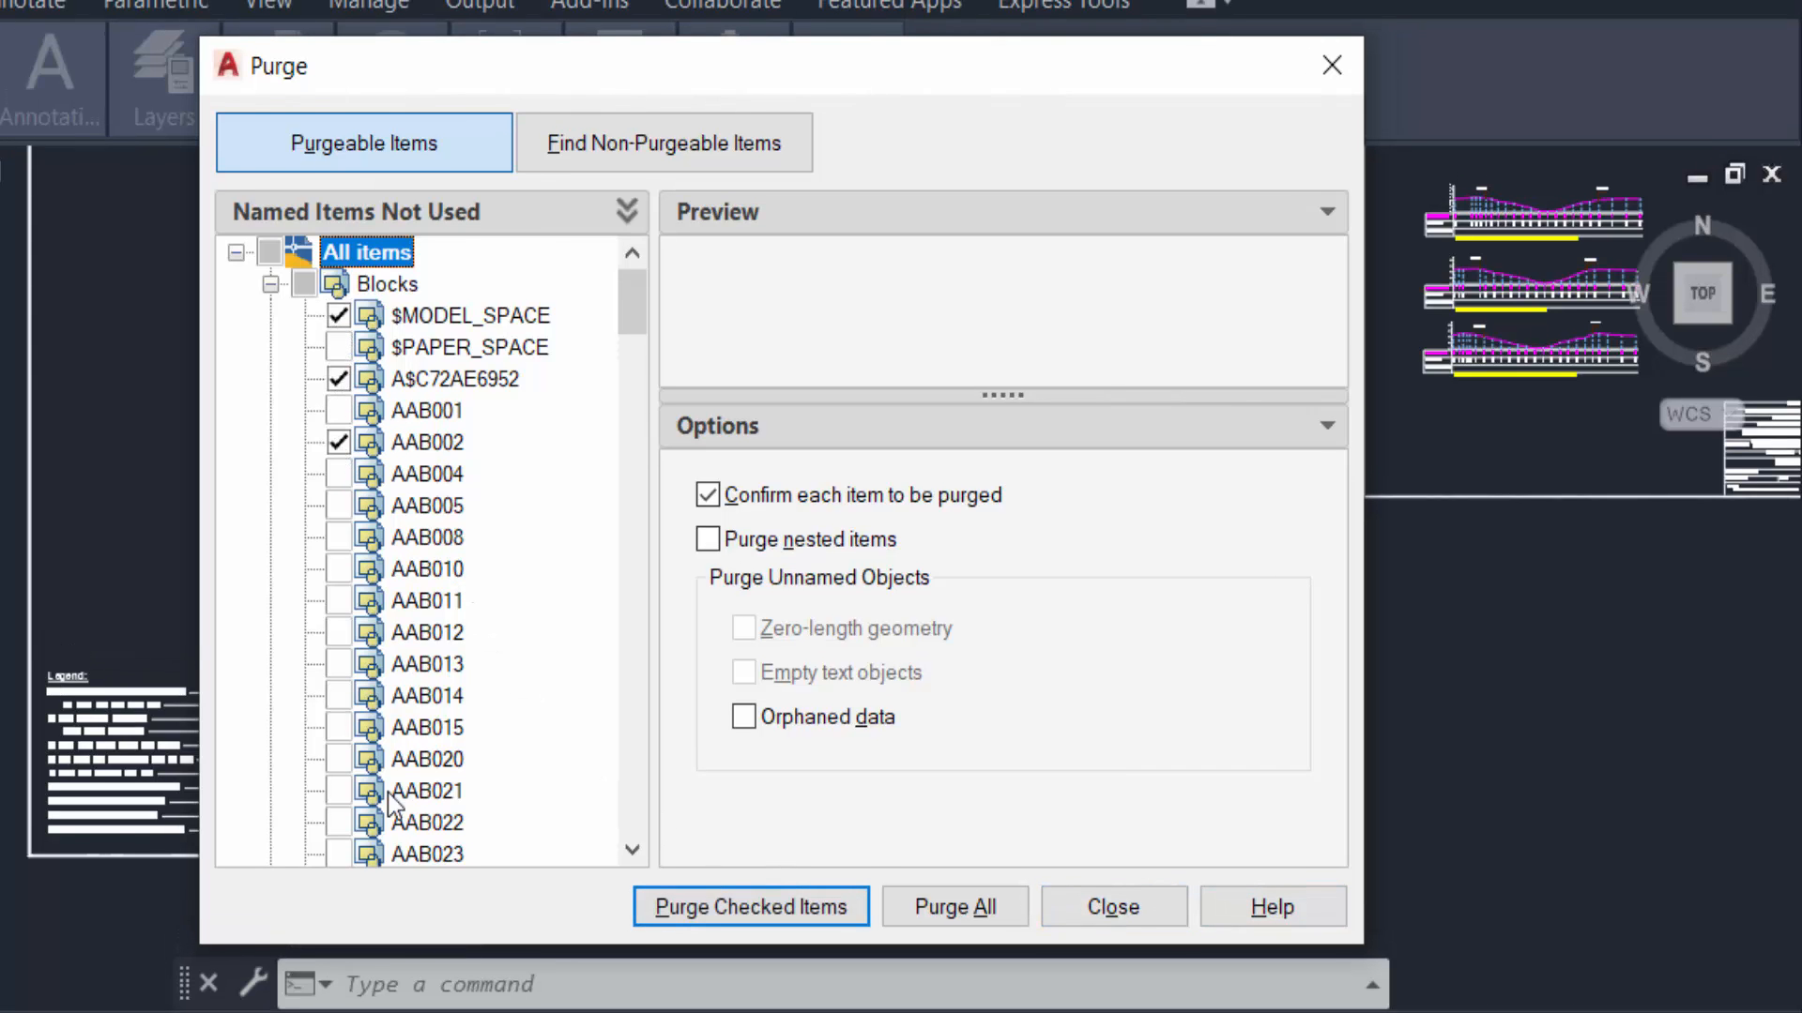
Purge the checked $MODEL_SPACE, A$C72AE6952 and AAB002 blocks, reaching the $MODEL_SPACE confirmation.
click(751, 906)
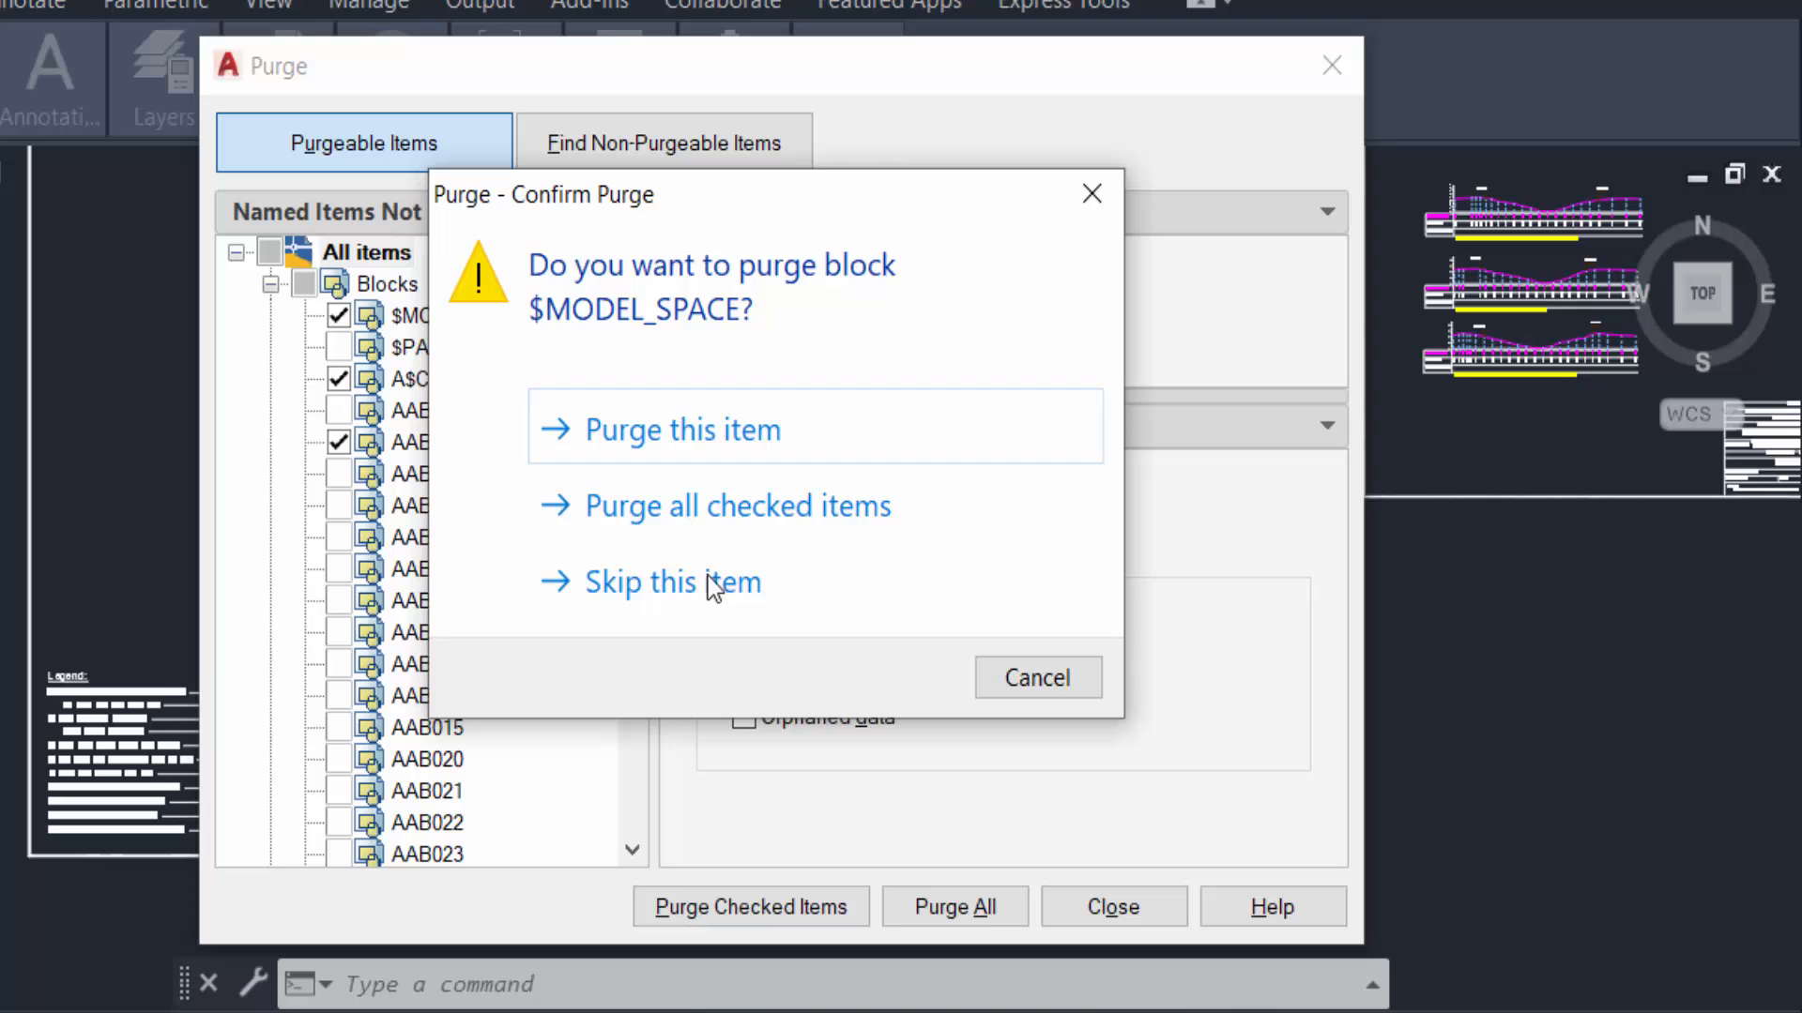